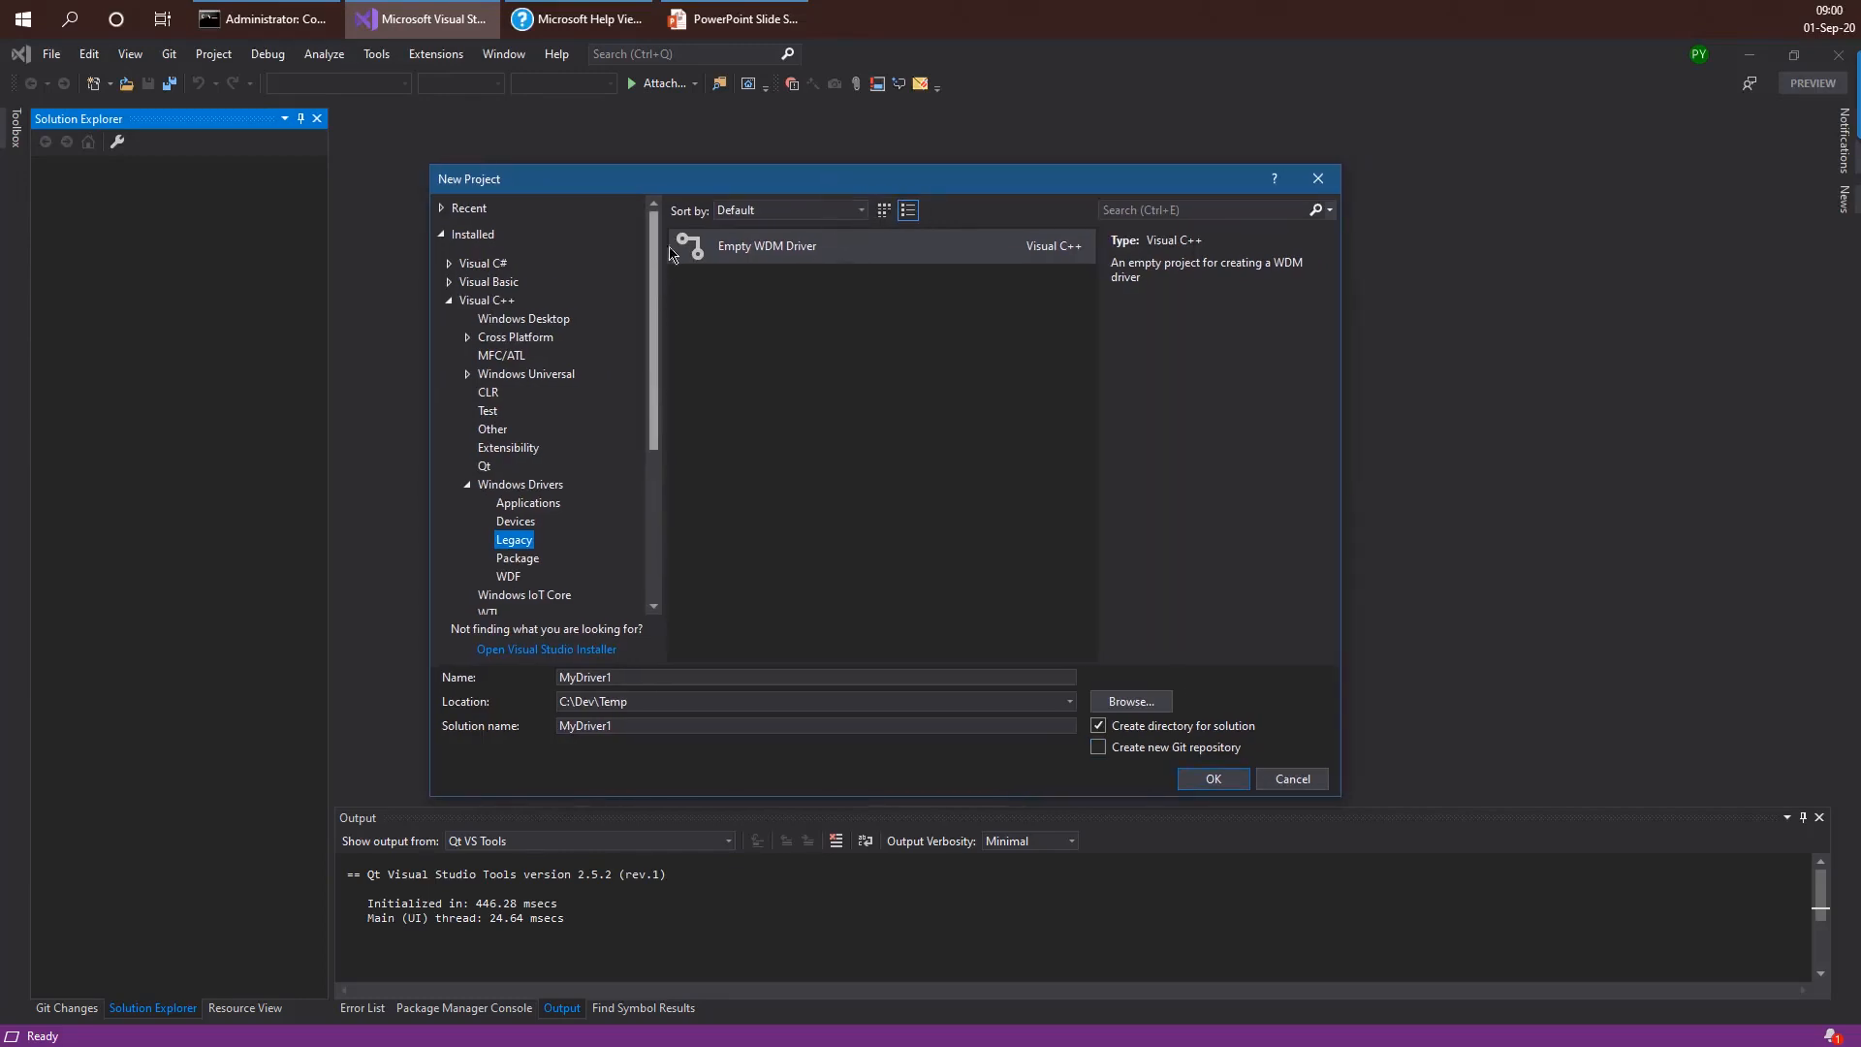
mouse_move(584, 209)
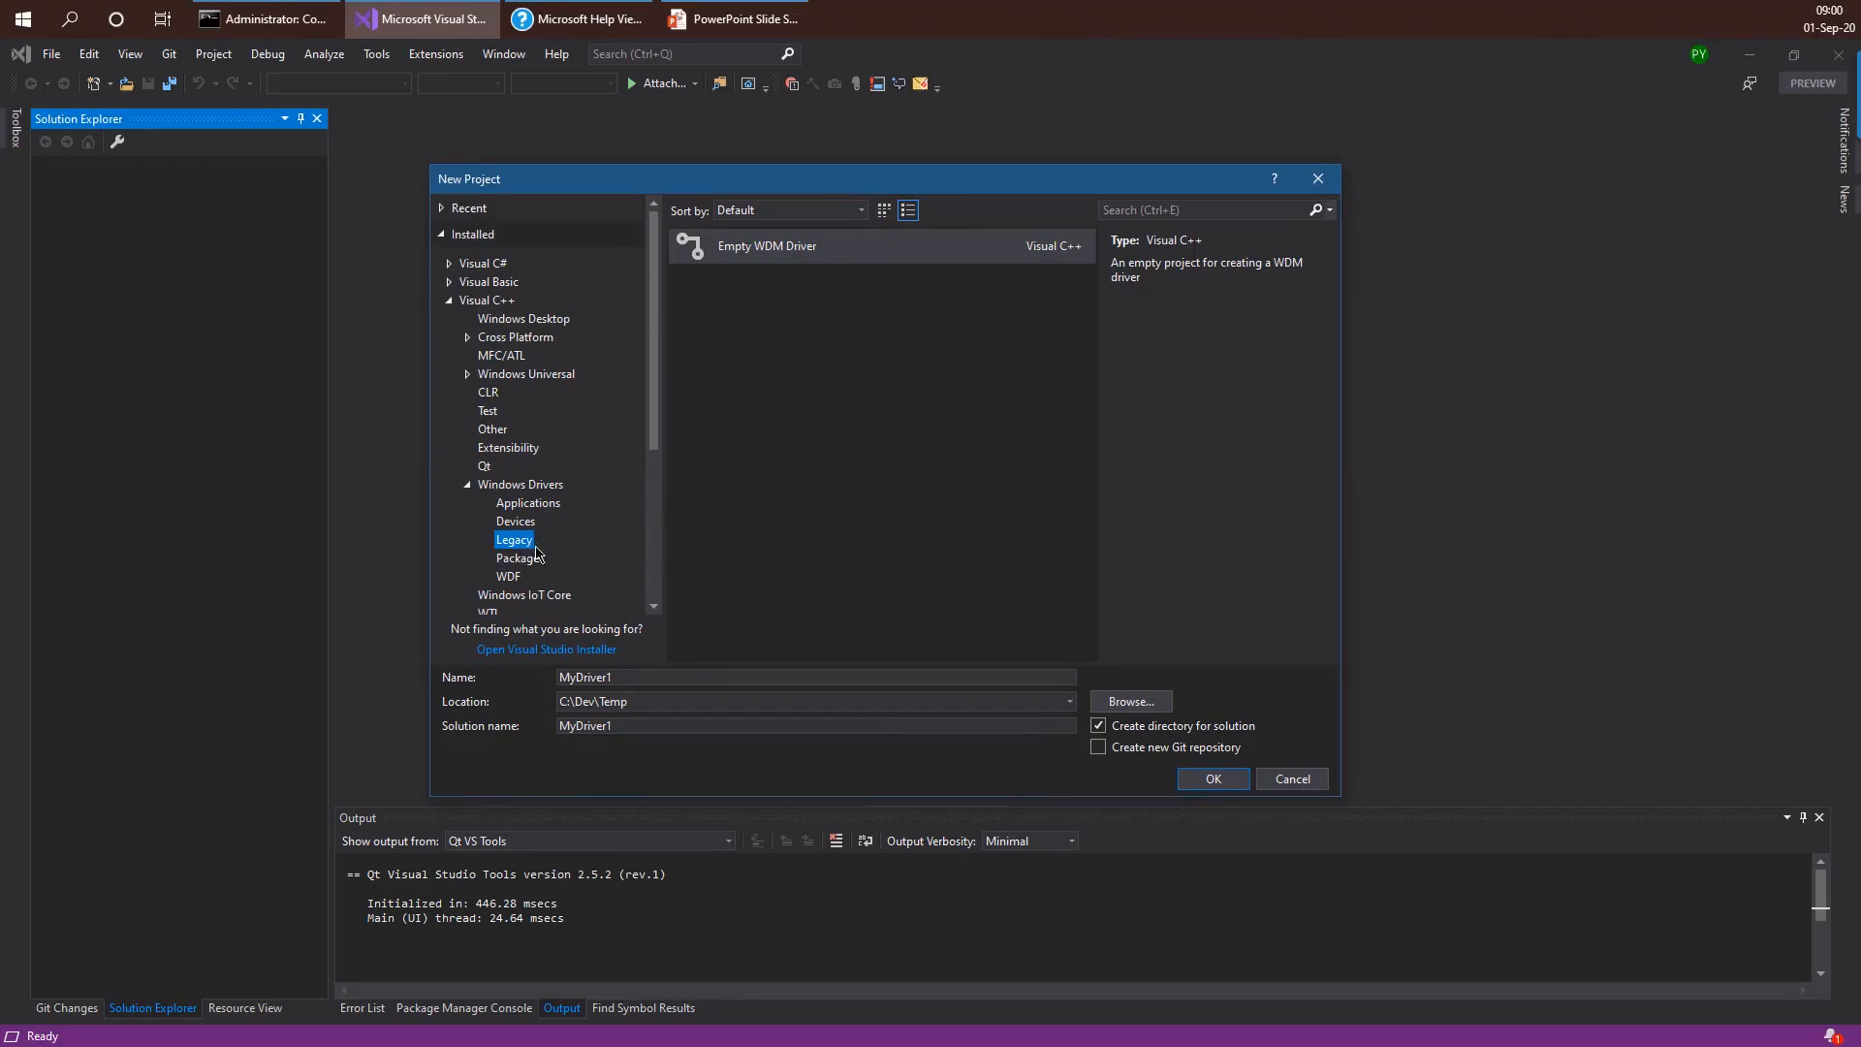
mouse_move(753, 446)
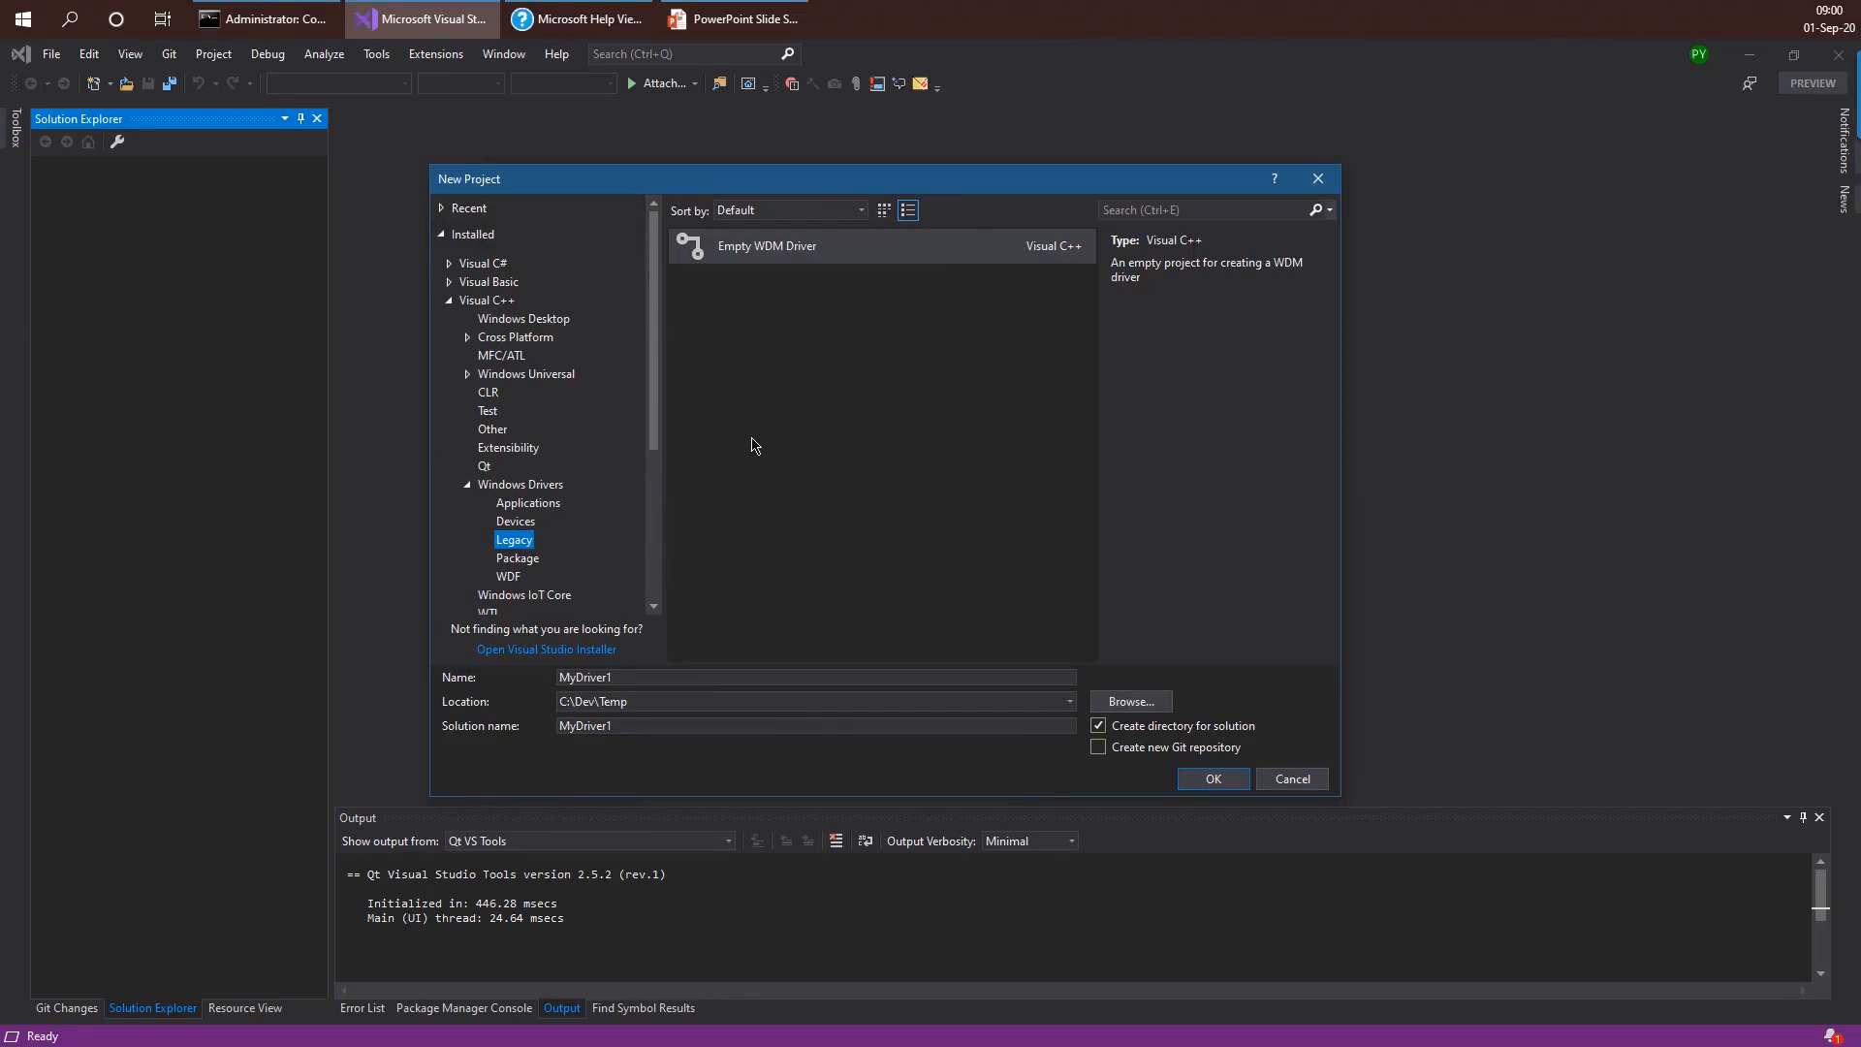
mouse_move(636, 473)
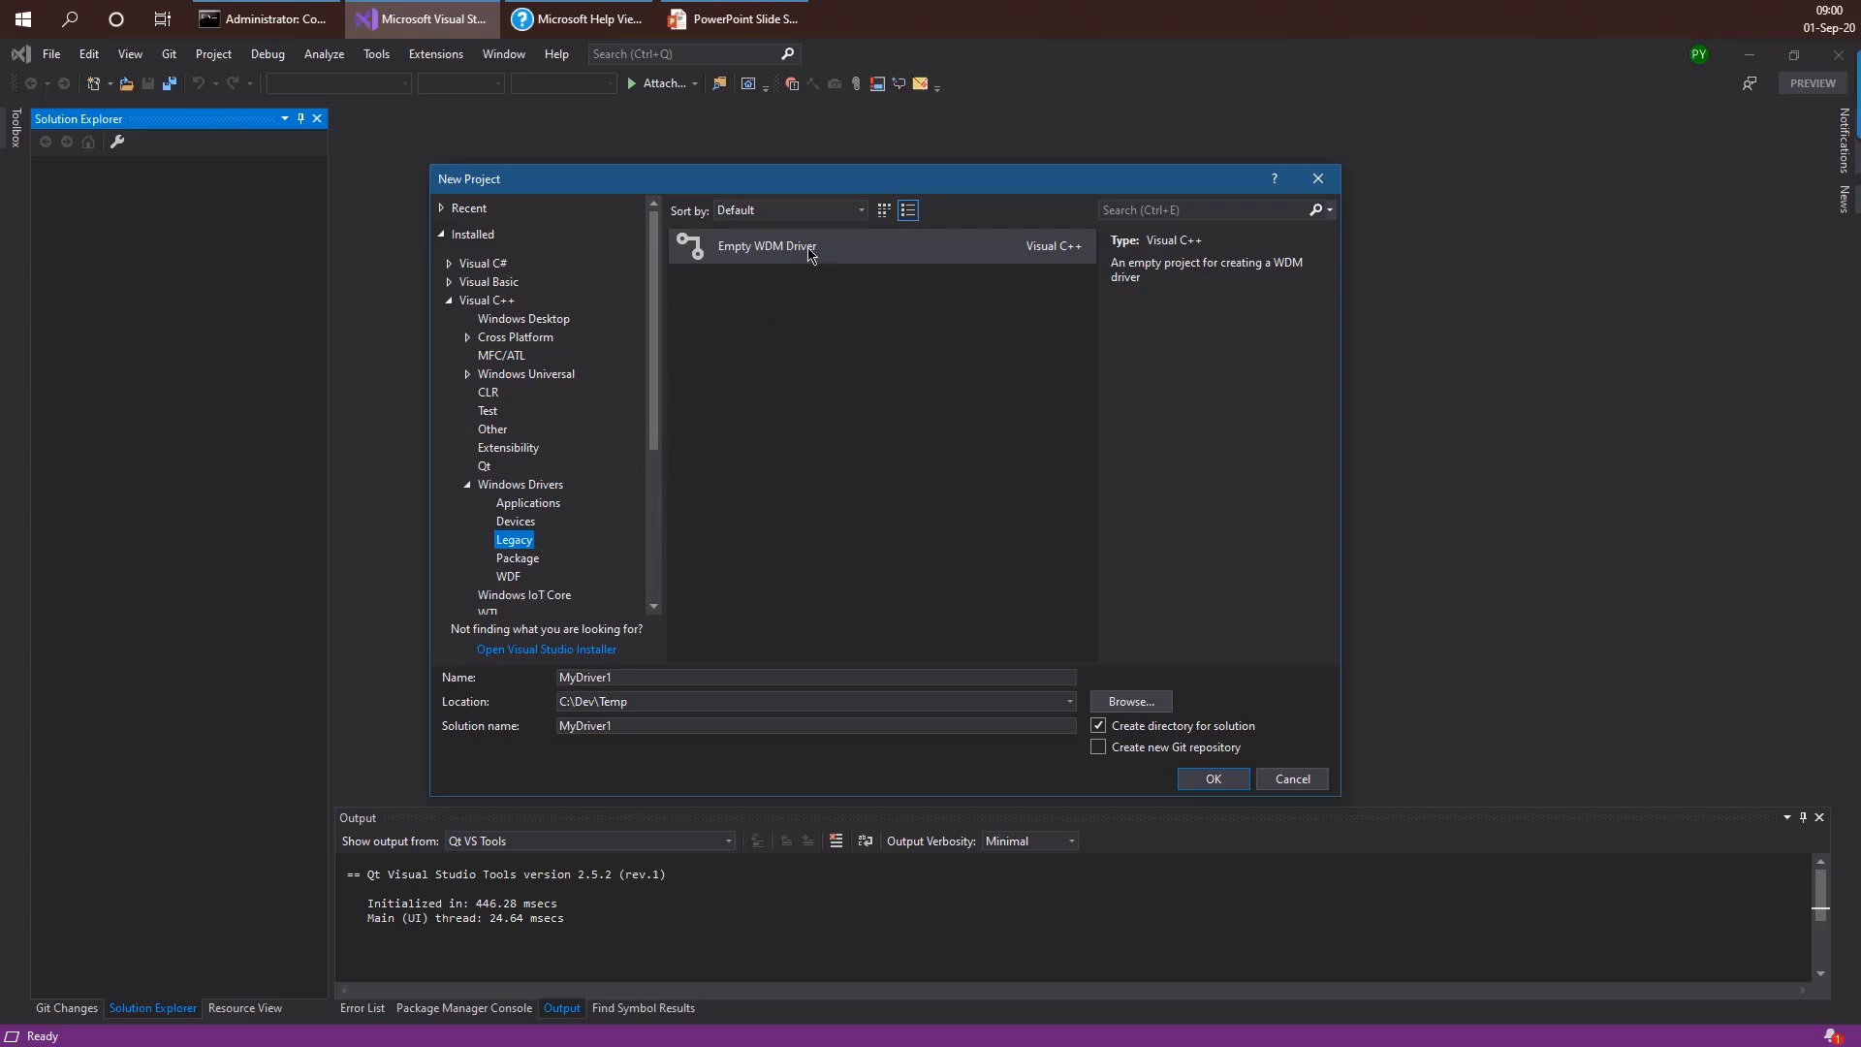
- Choose the Empty WDM Driver template under Visual C++ > Windows Drivers > Legacy
click(807, 246)
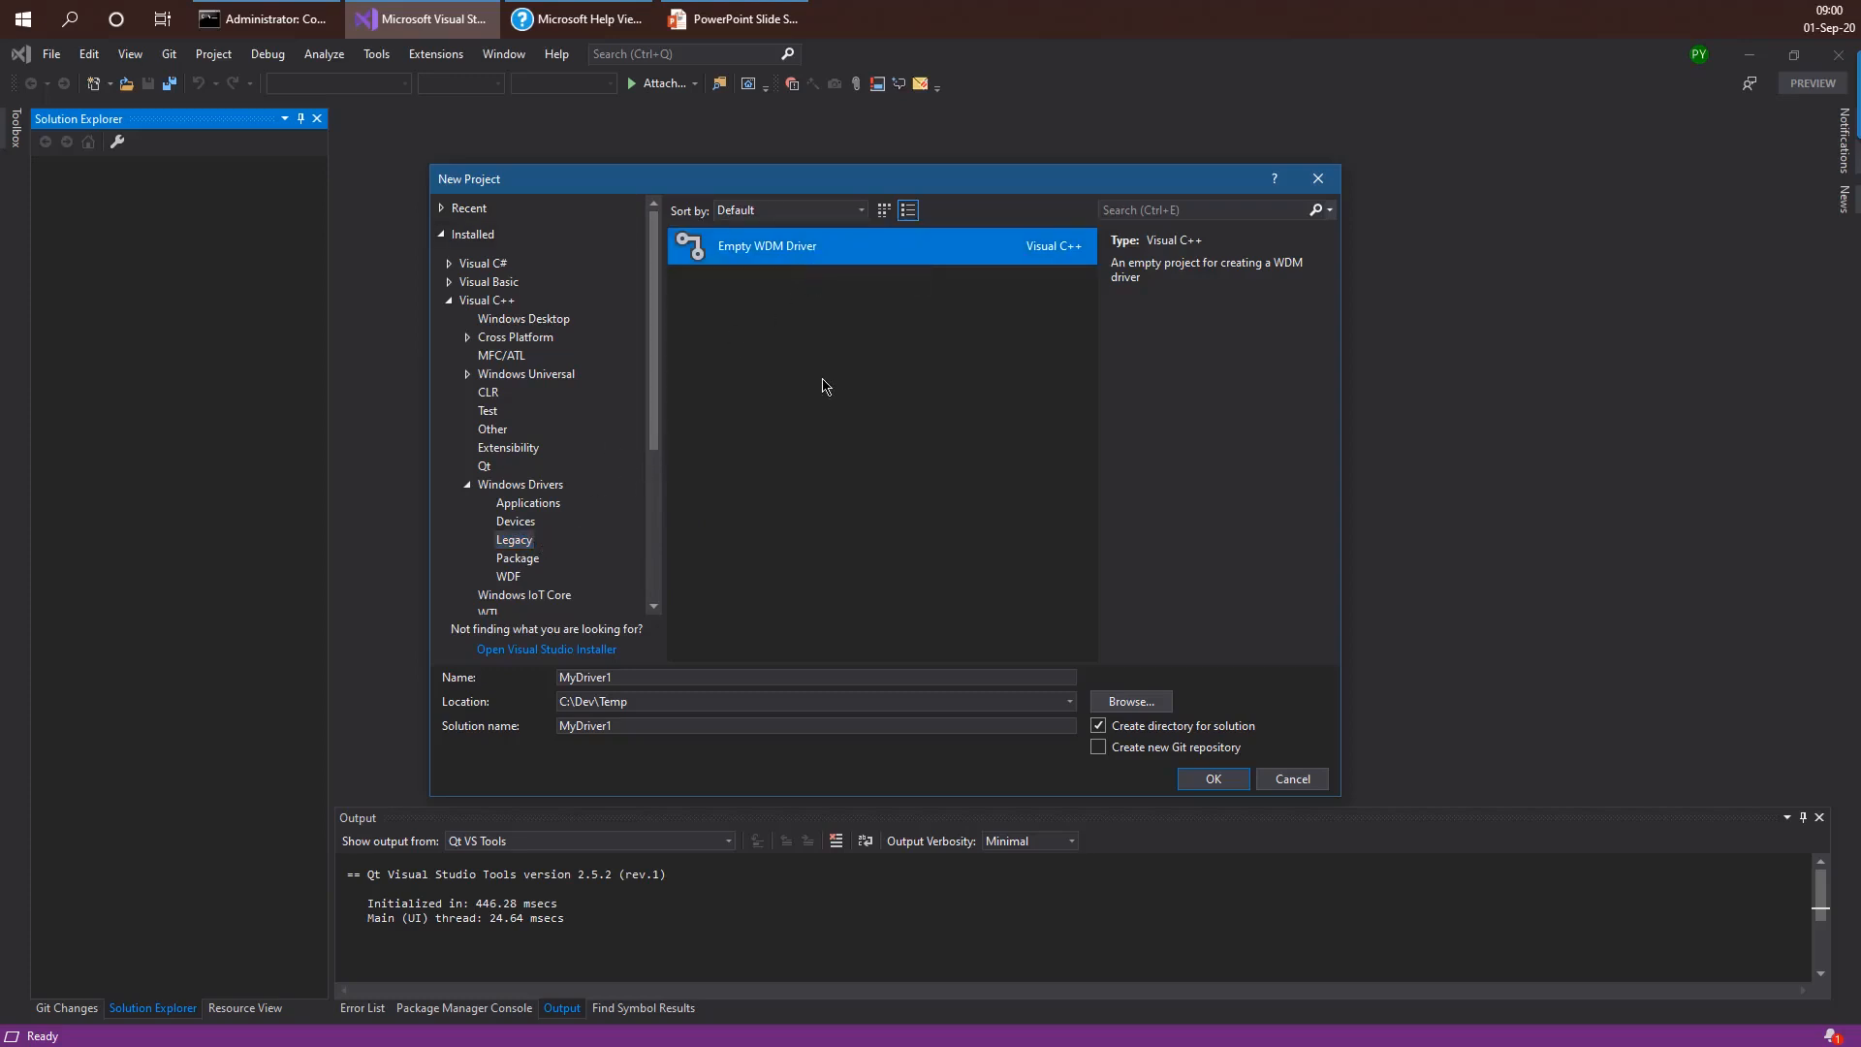
mouse_move(834, 438)
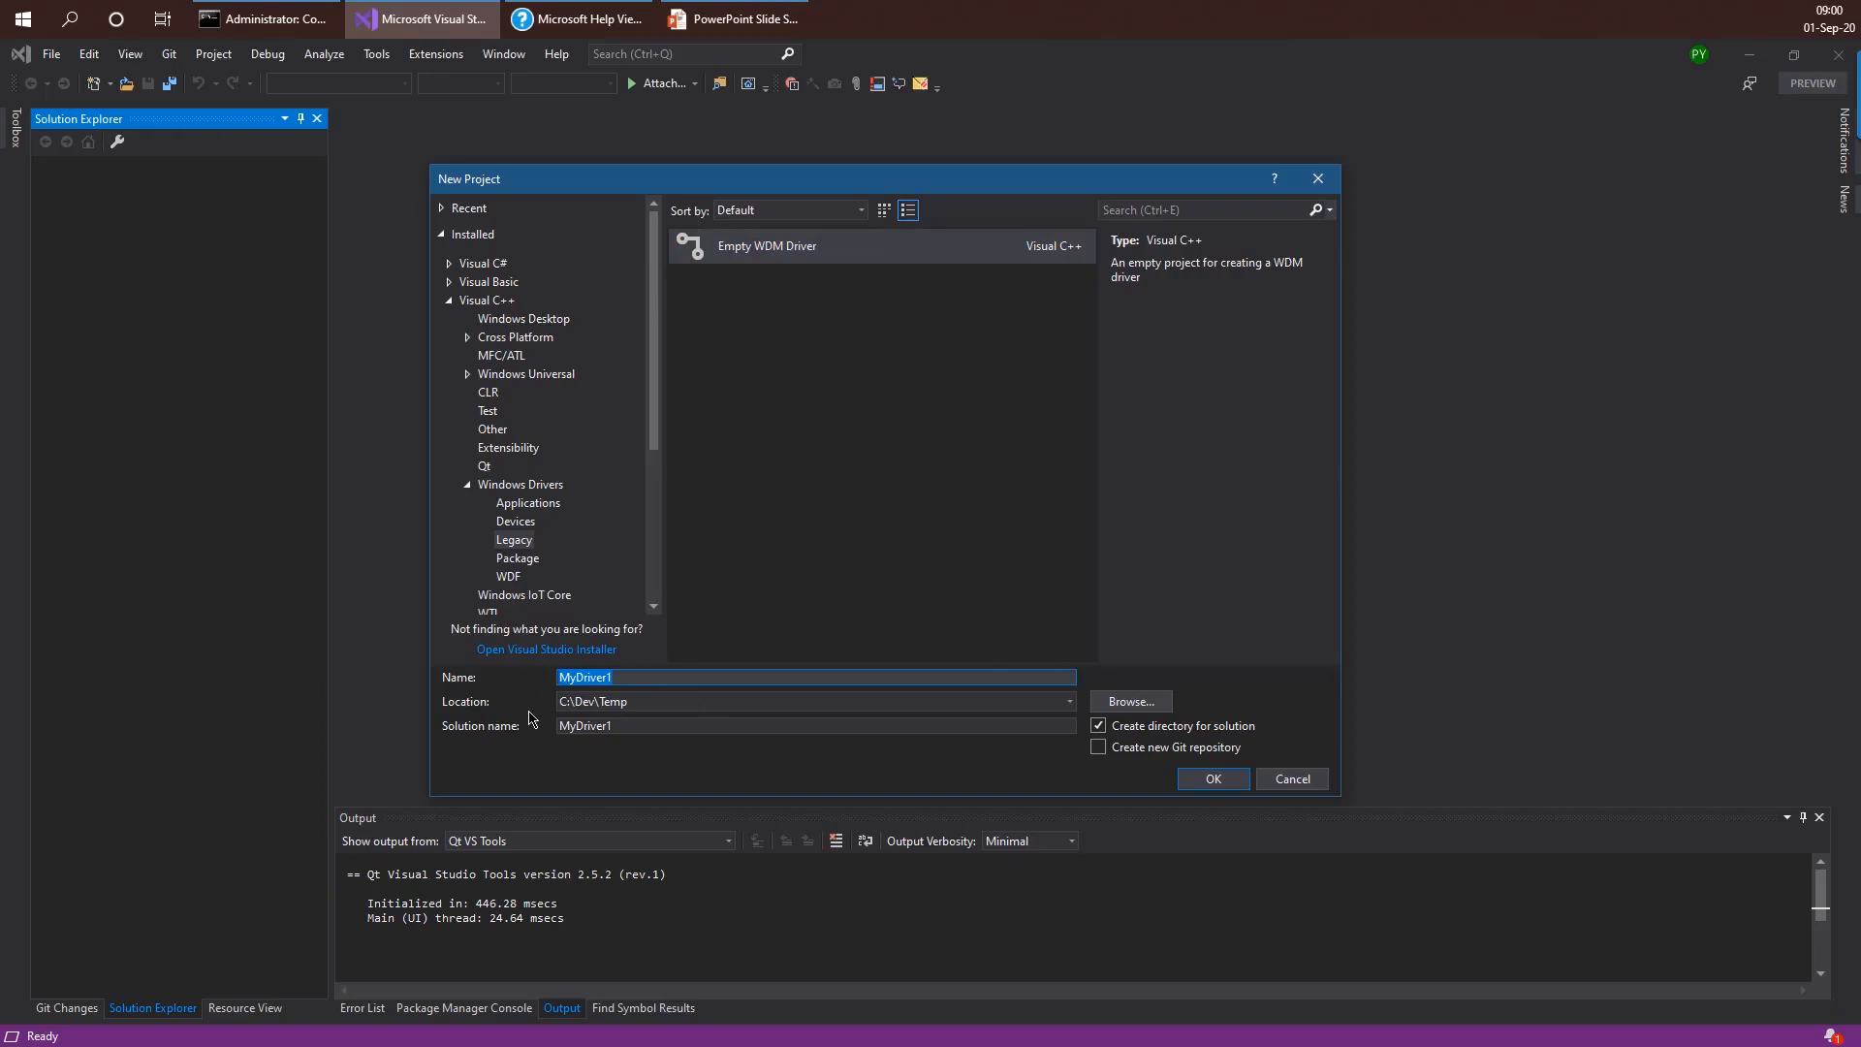
- Name the project ProcessPower in C:\Dev\Temp and create it
text(ProcessPower)
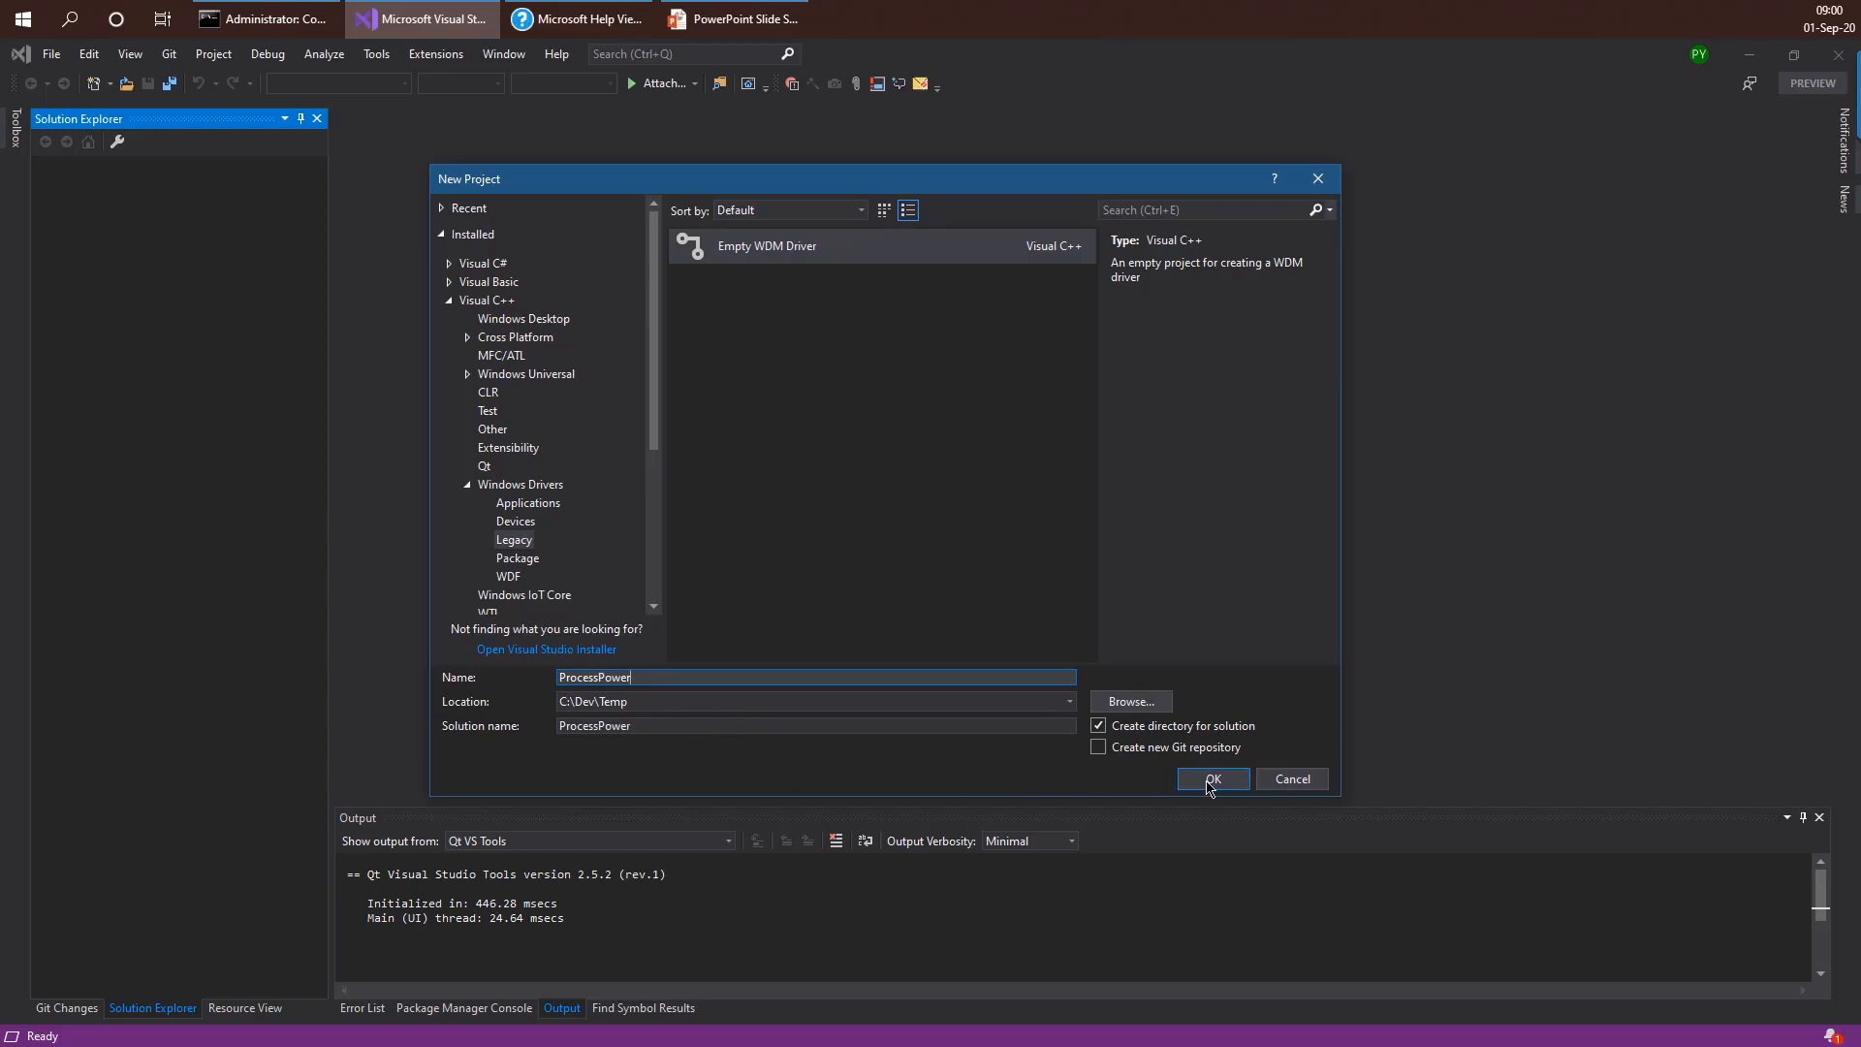
click(1211, 779)
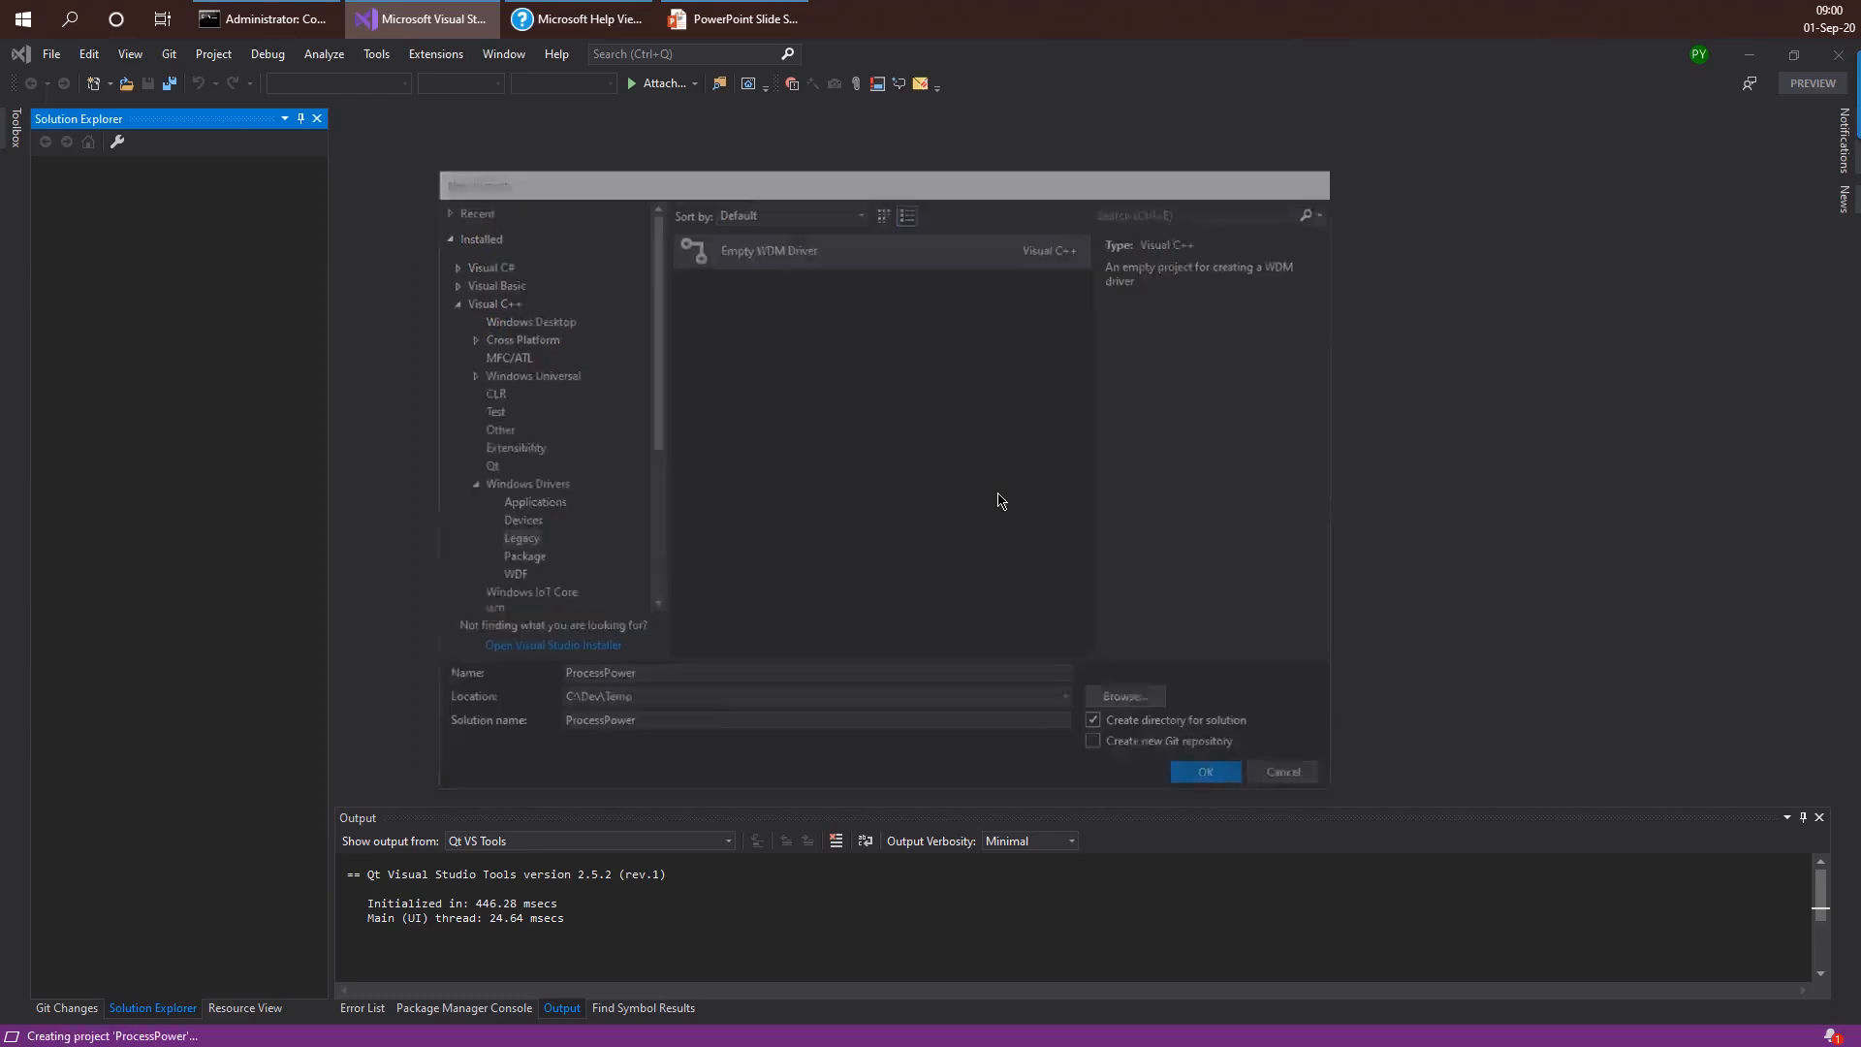
- Let the ProcessPower project load with its References, Driver, Header, Resource and Source Files folders
click(1206, 771)
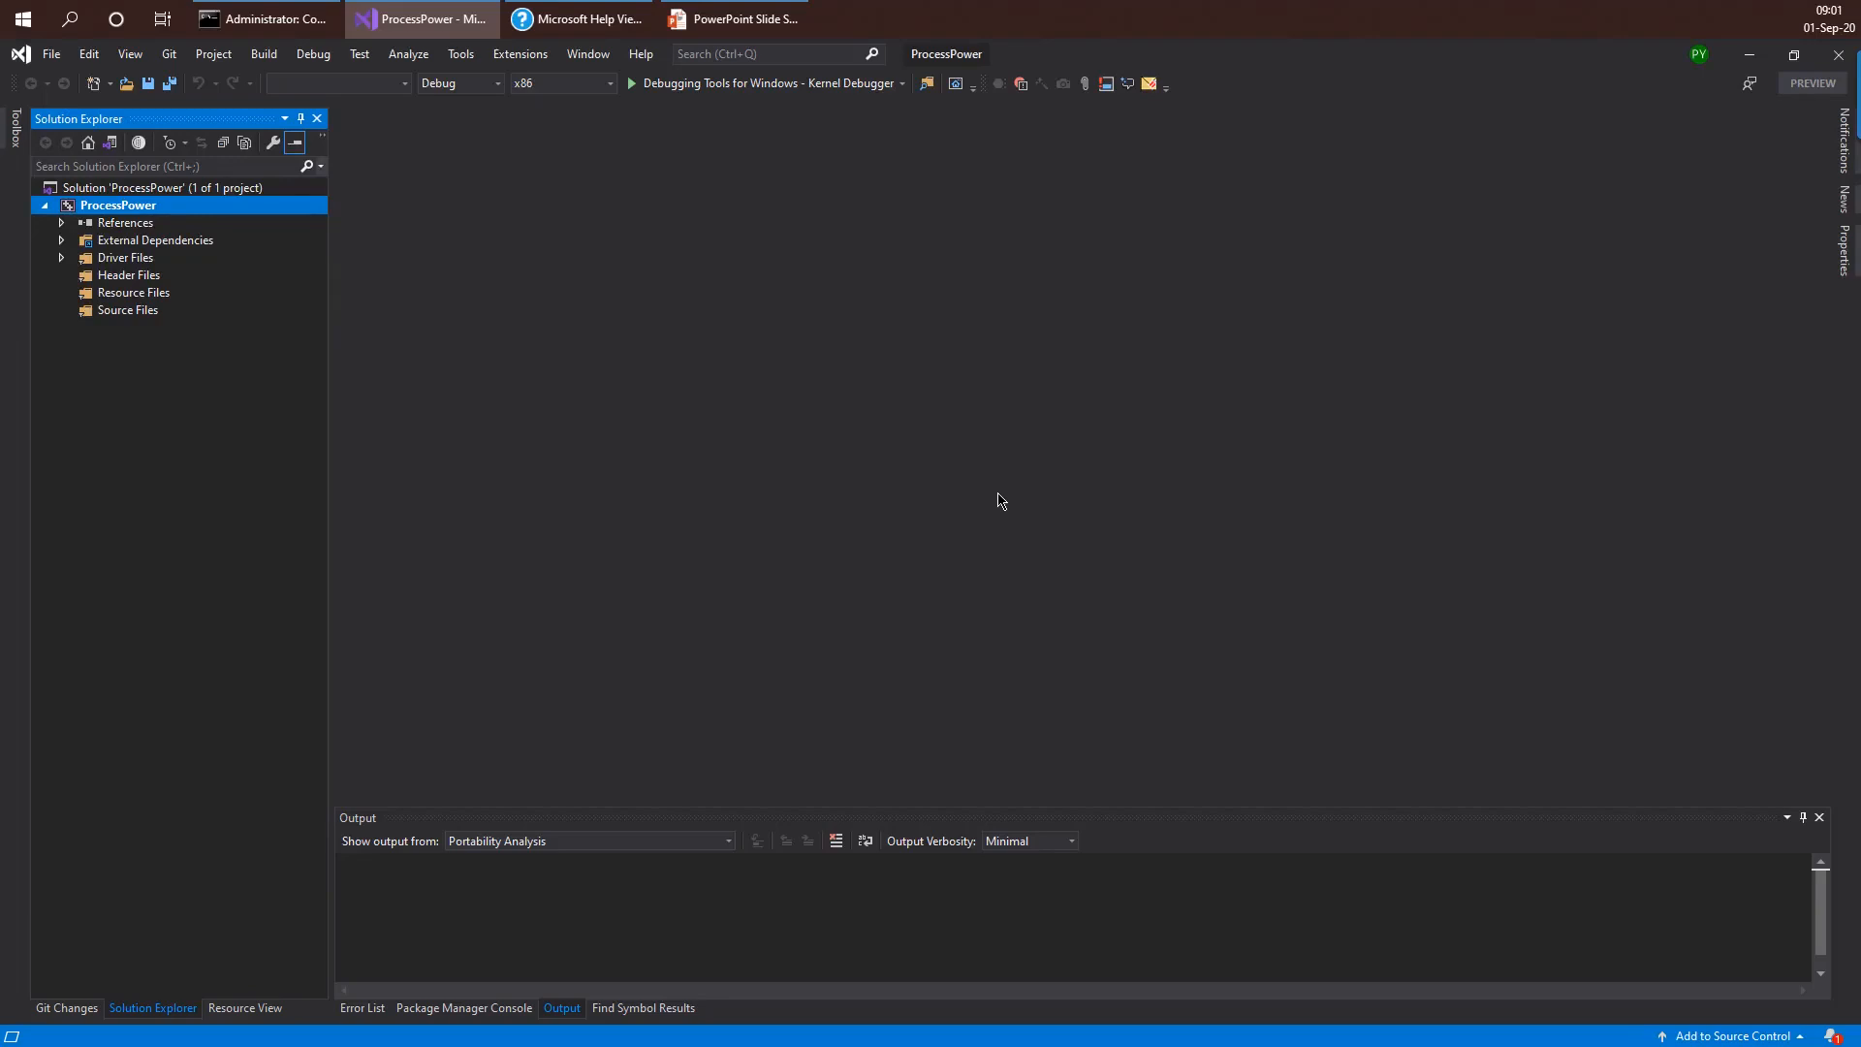
mouse_move(574, 452)
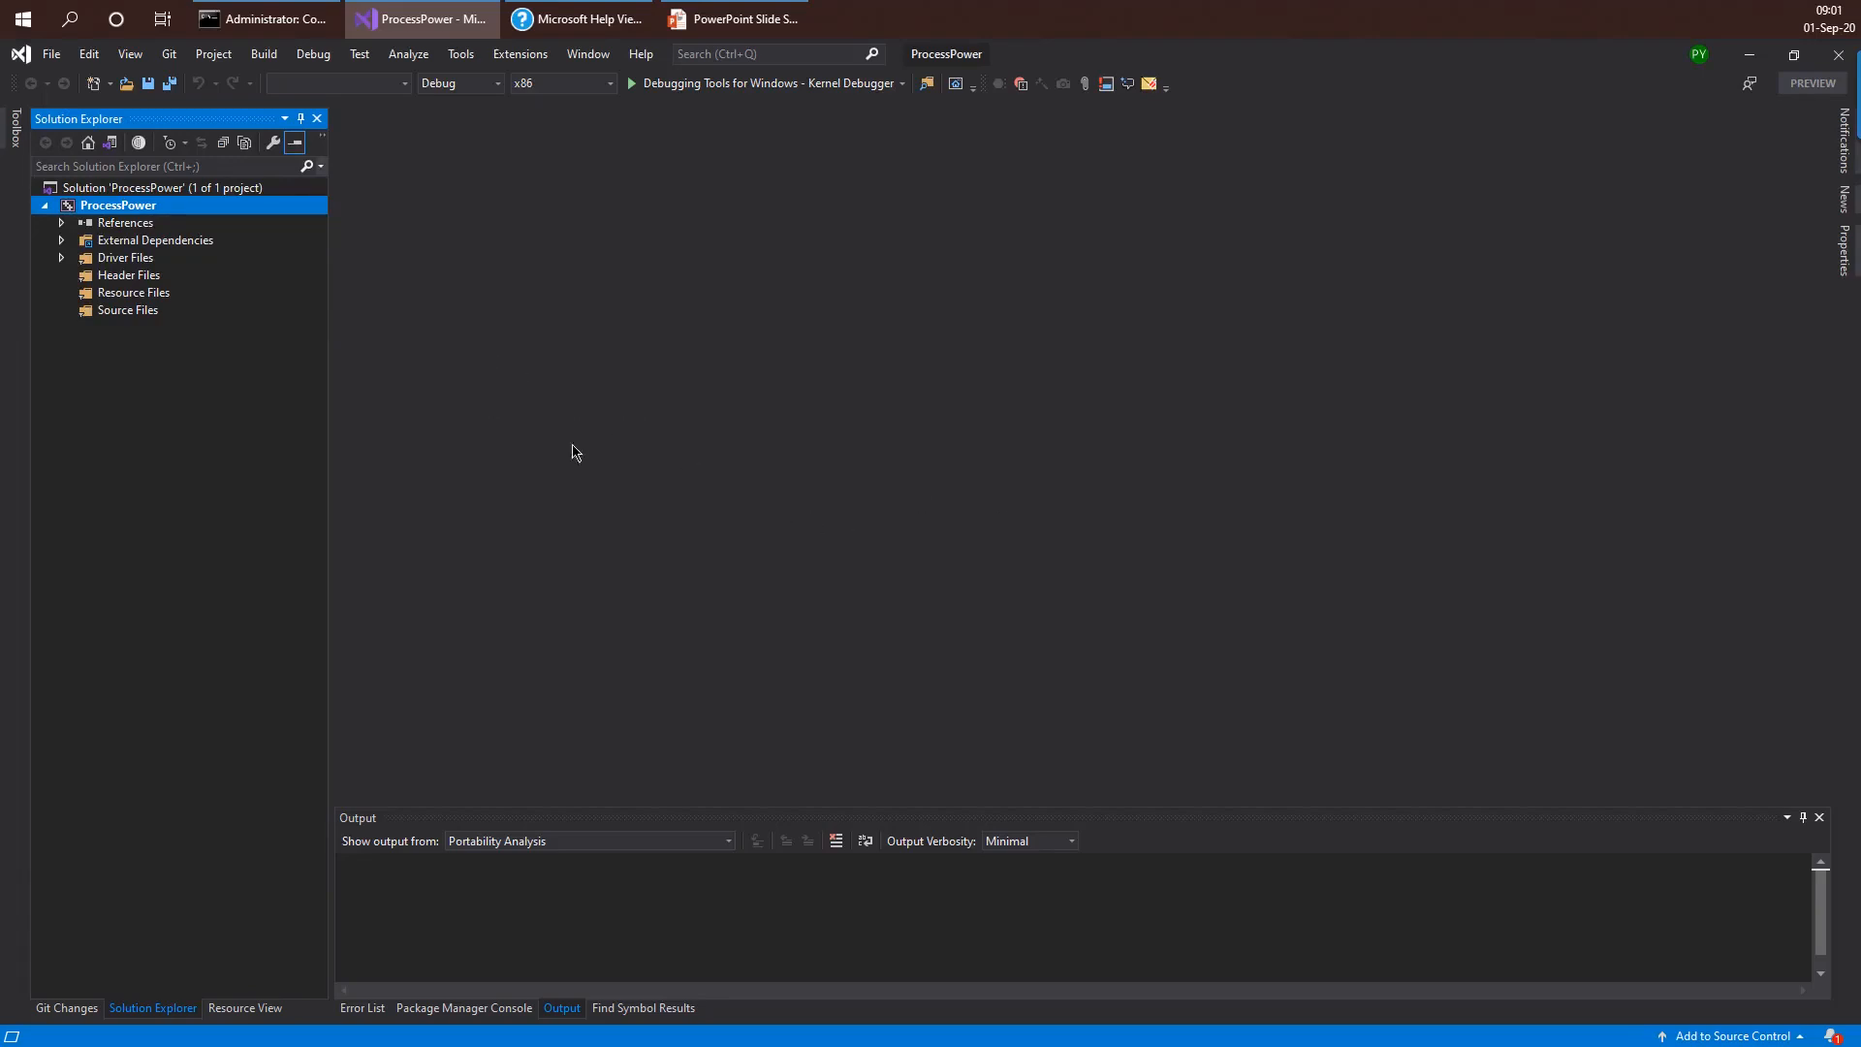
mouse_move(512, 368)
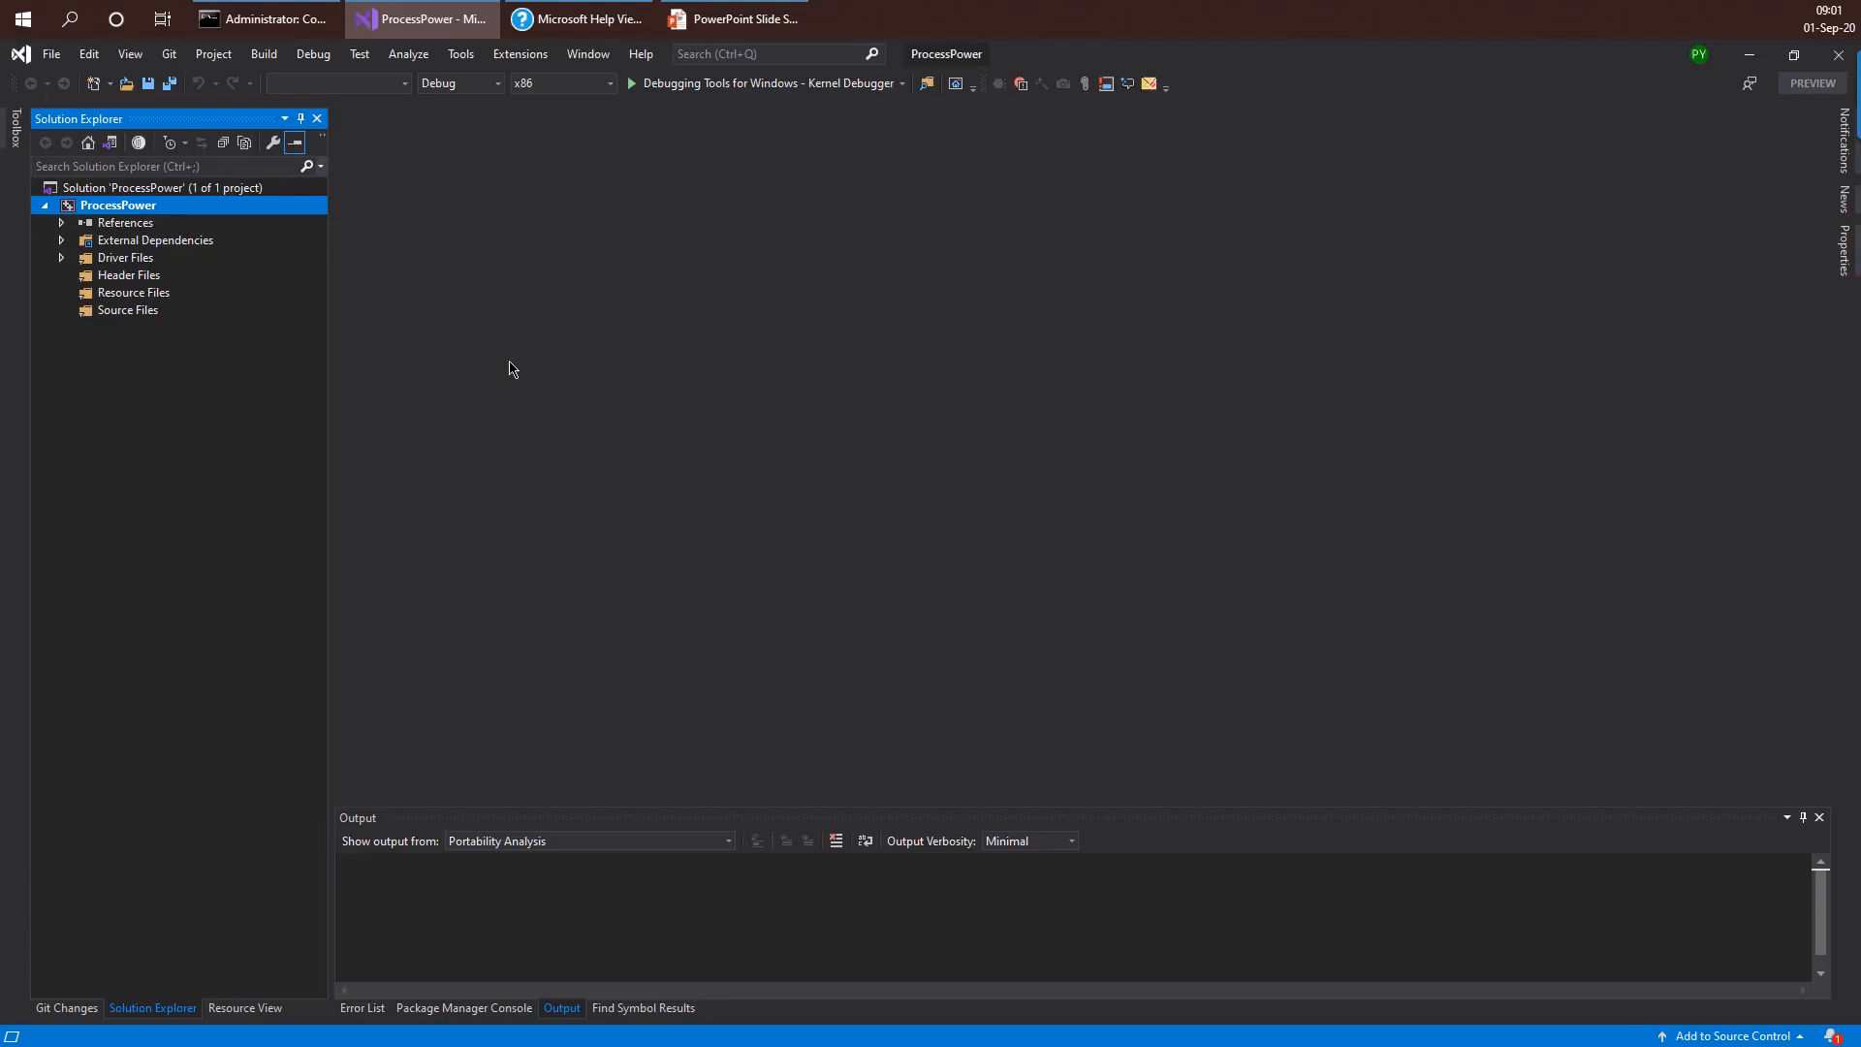
mouse_move(241, 353)
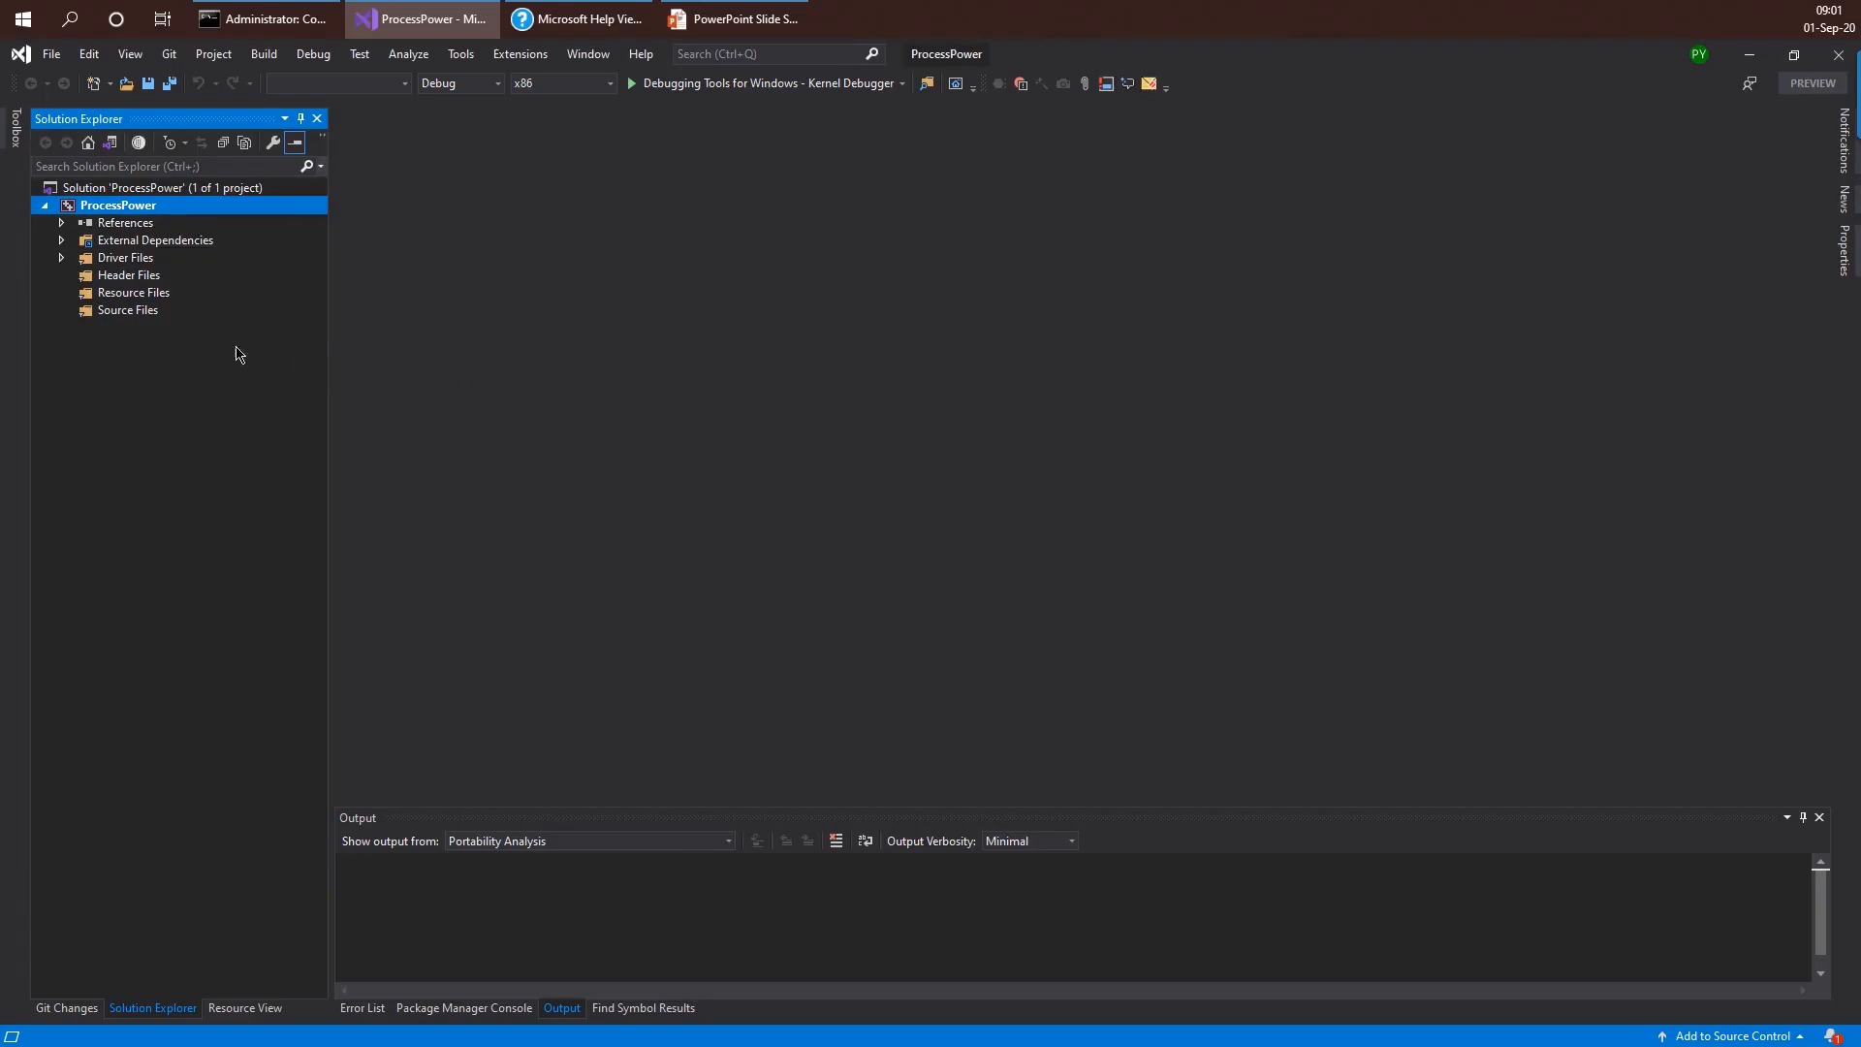
- Remove ProcessPower.inf from Driver Files, confirming its removal from the project
click(60, 258)
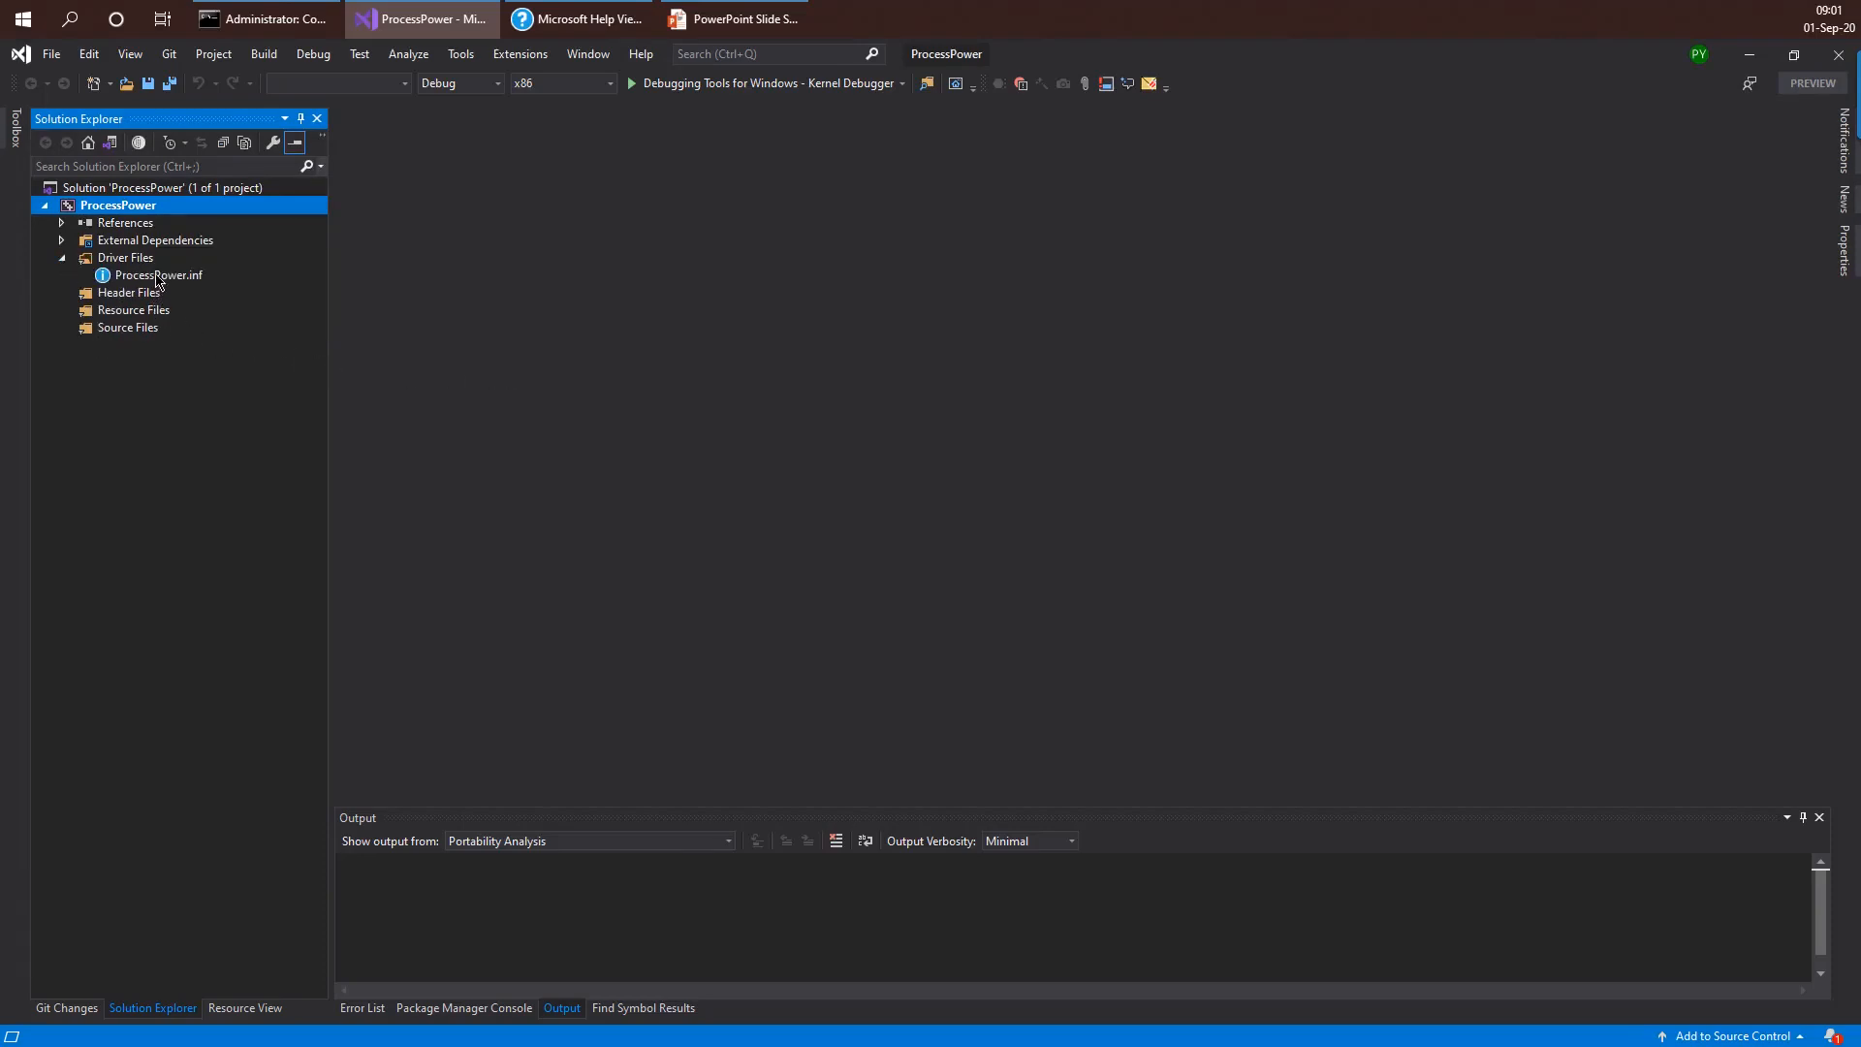
click(159, 275)
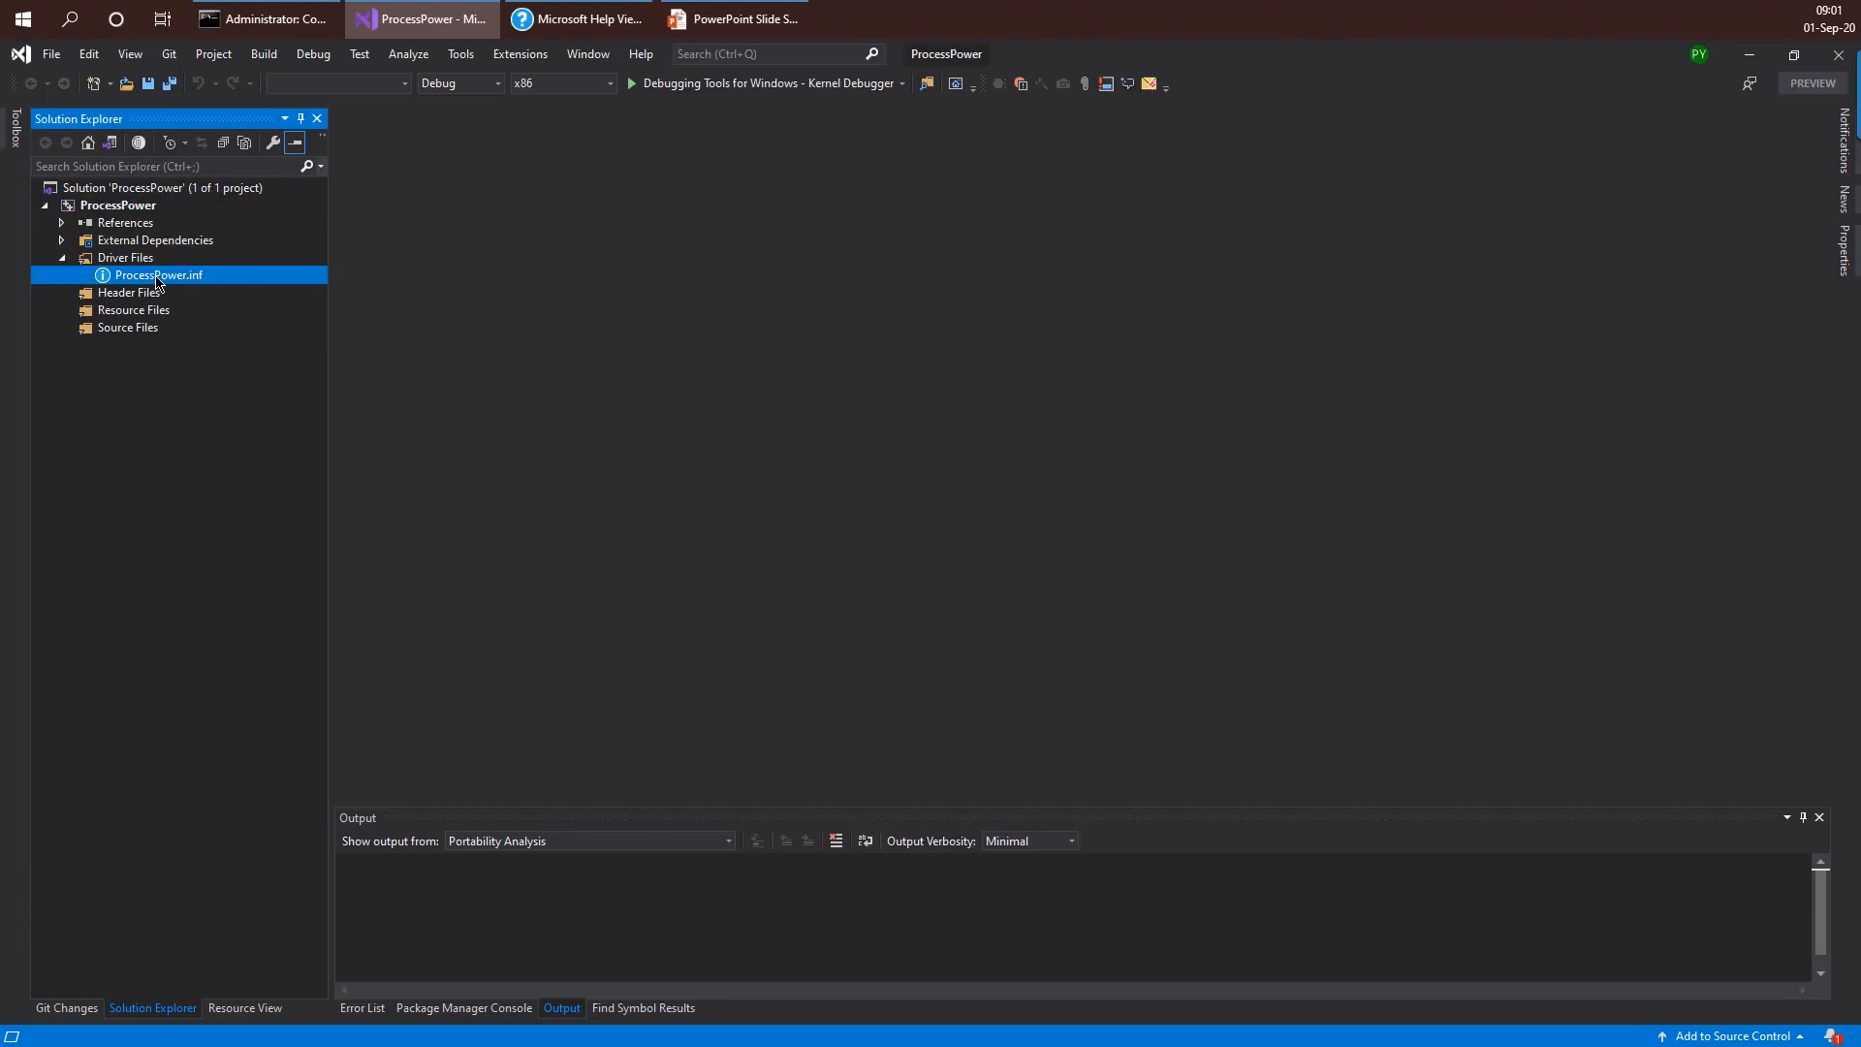
double_click(159, 276)
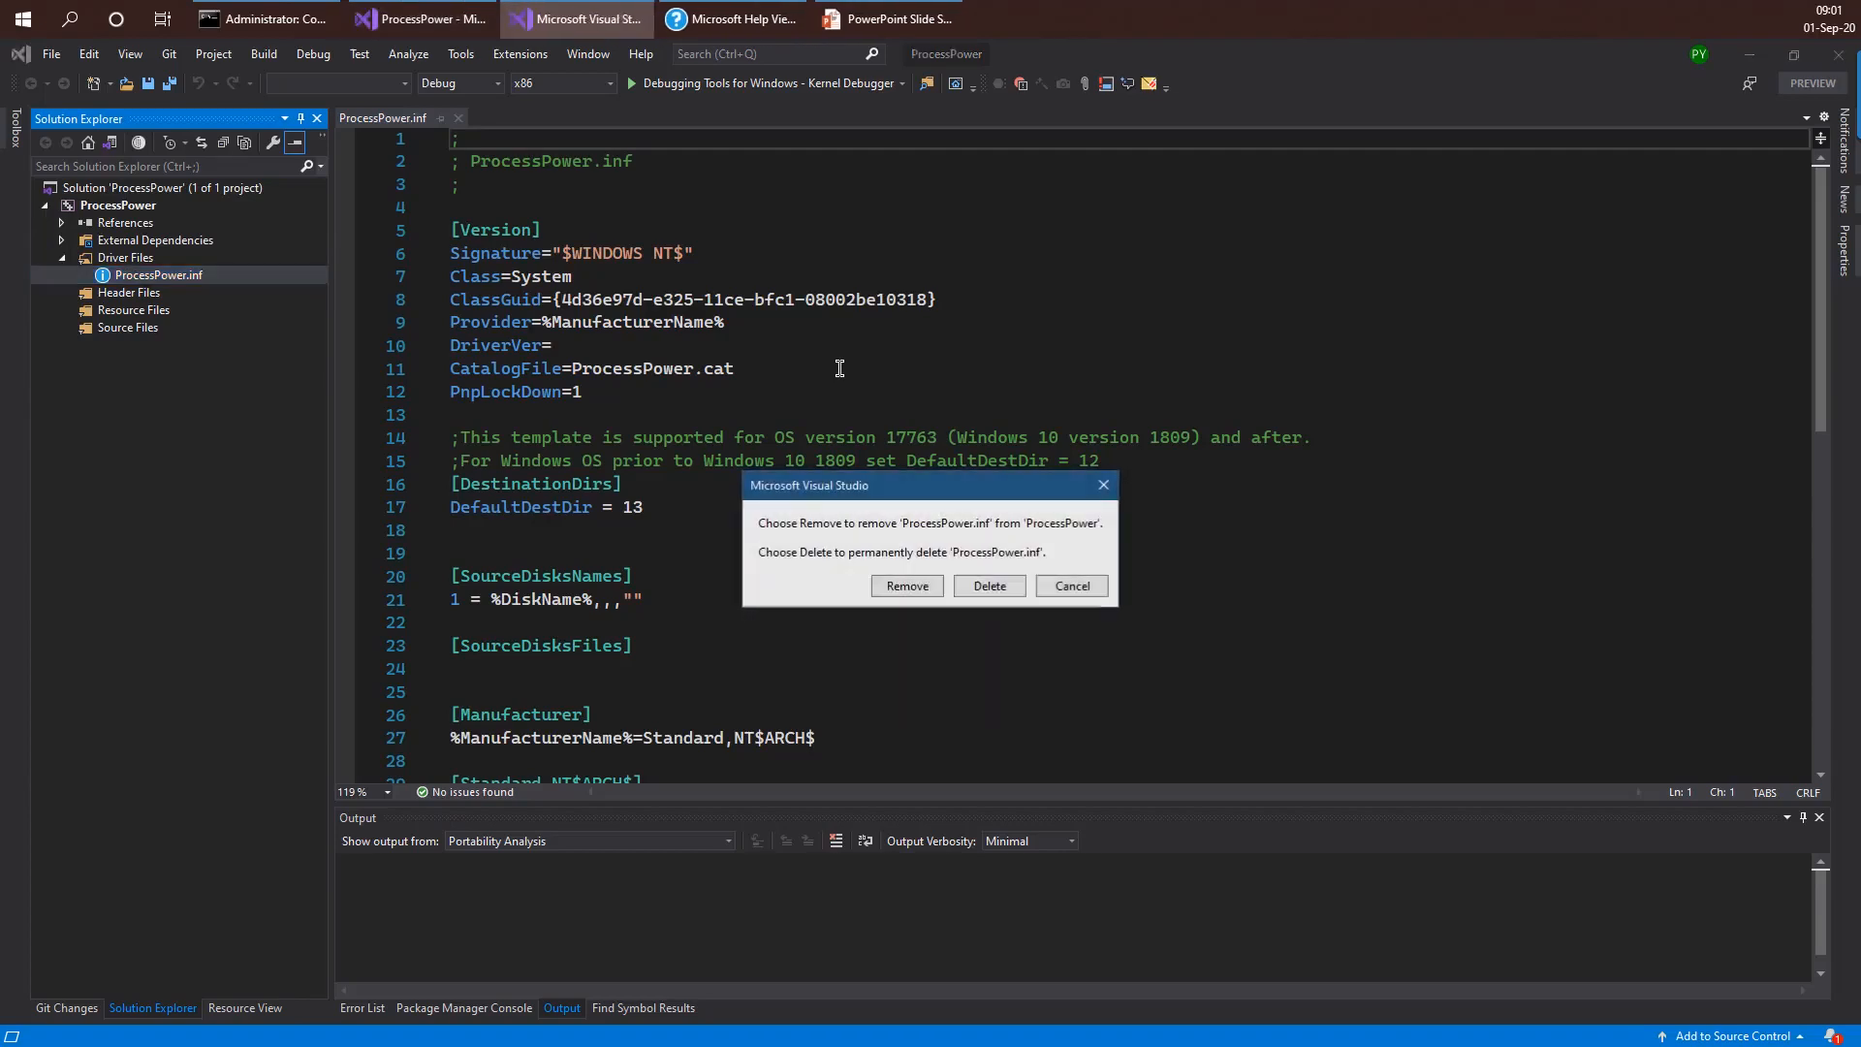
click(907, 585)
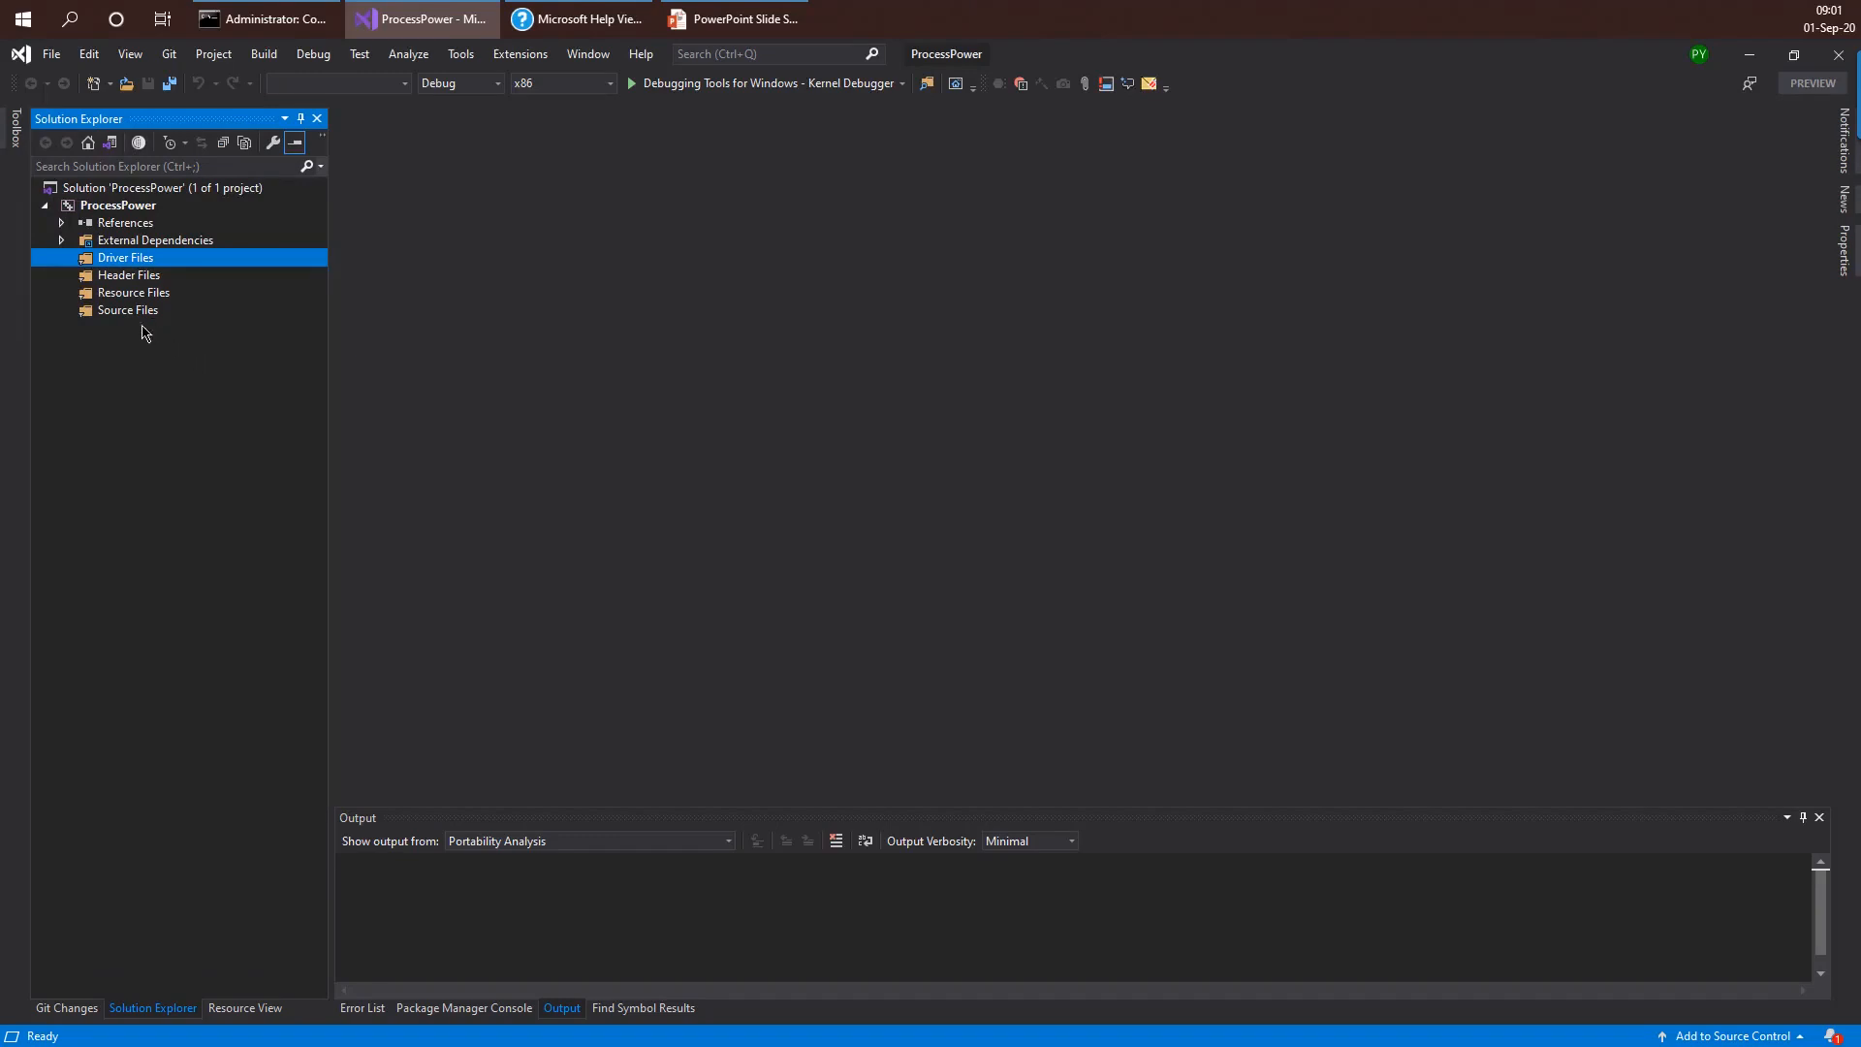
- Add a new C++ File (.cpp) named ProcessPower under Source Files
click(128, 311)
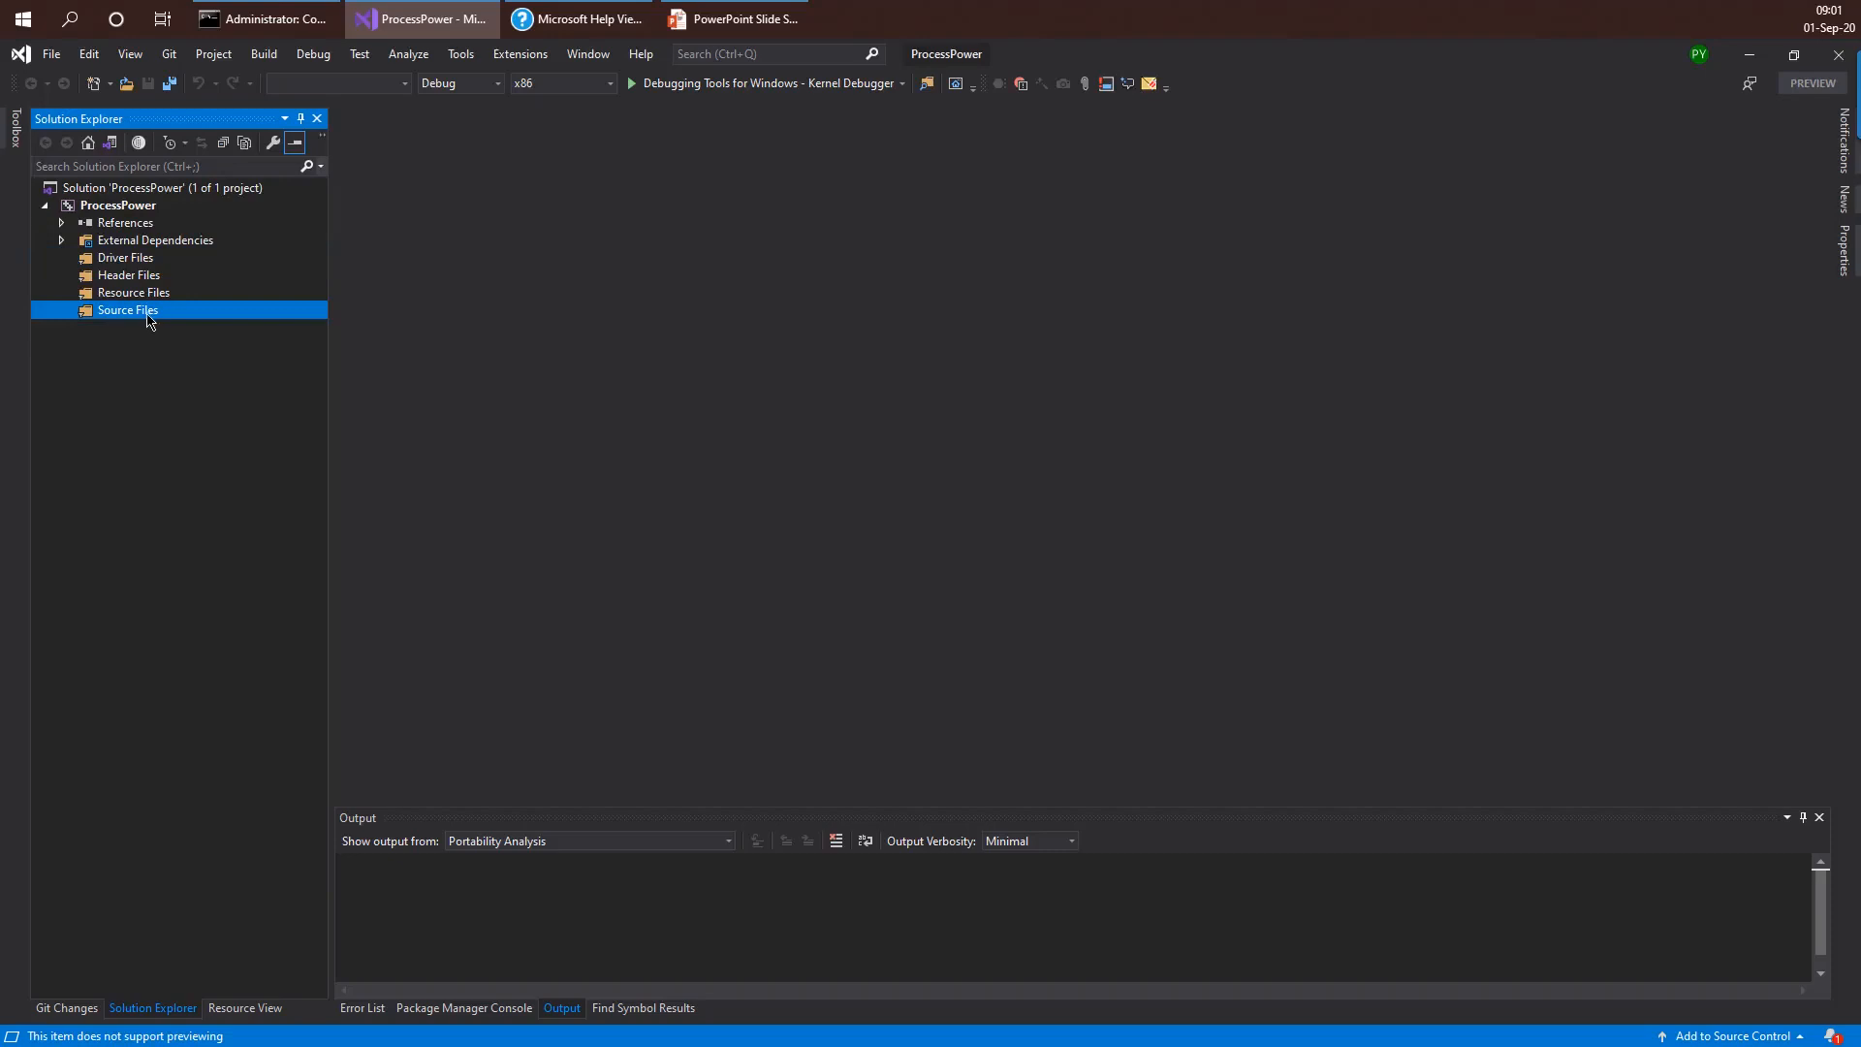
right_click(127, 309)
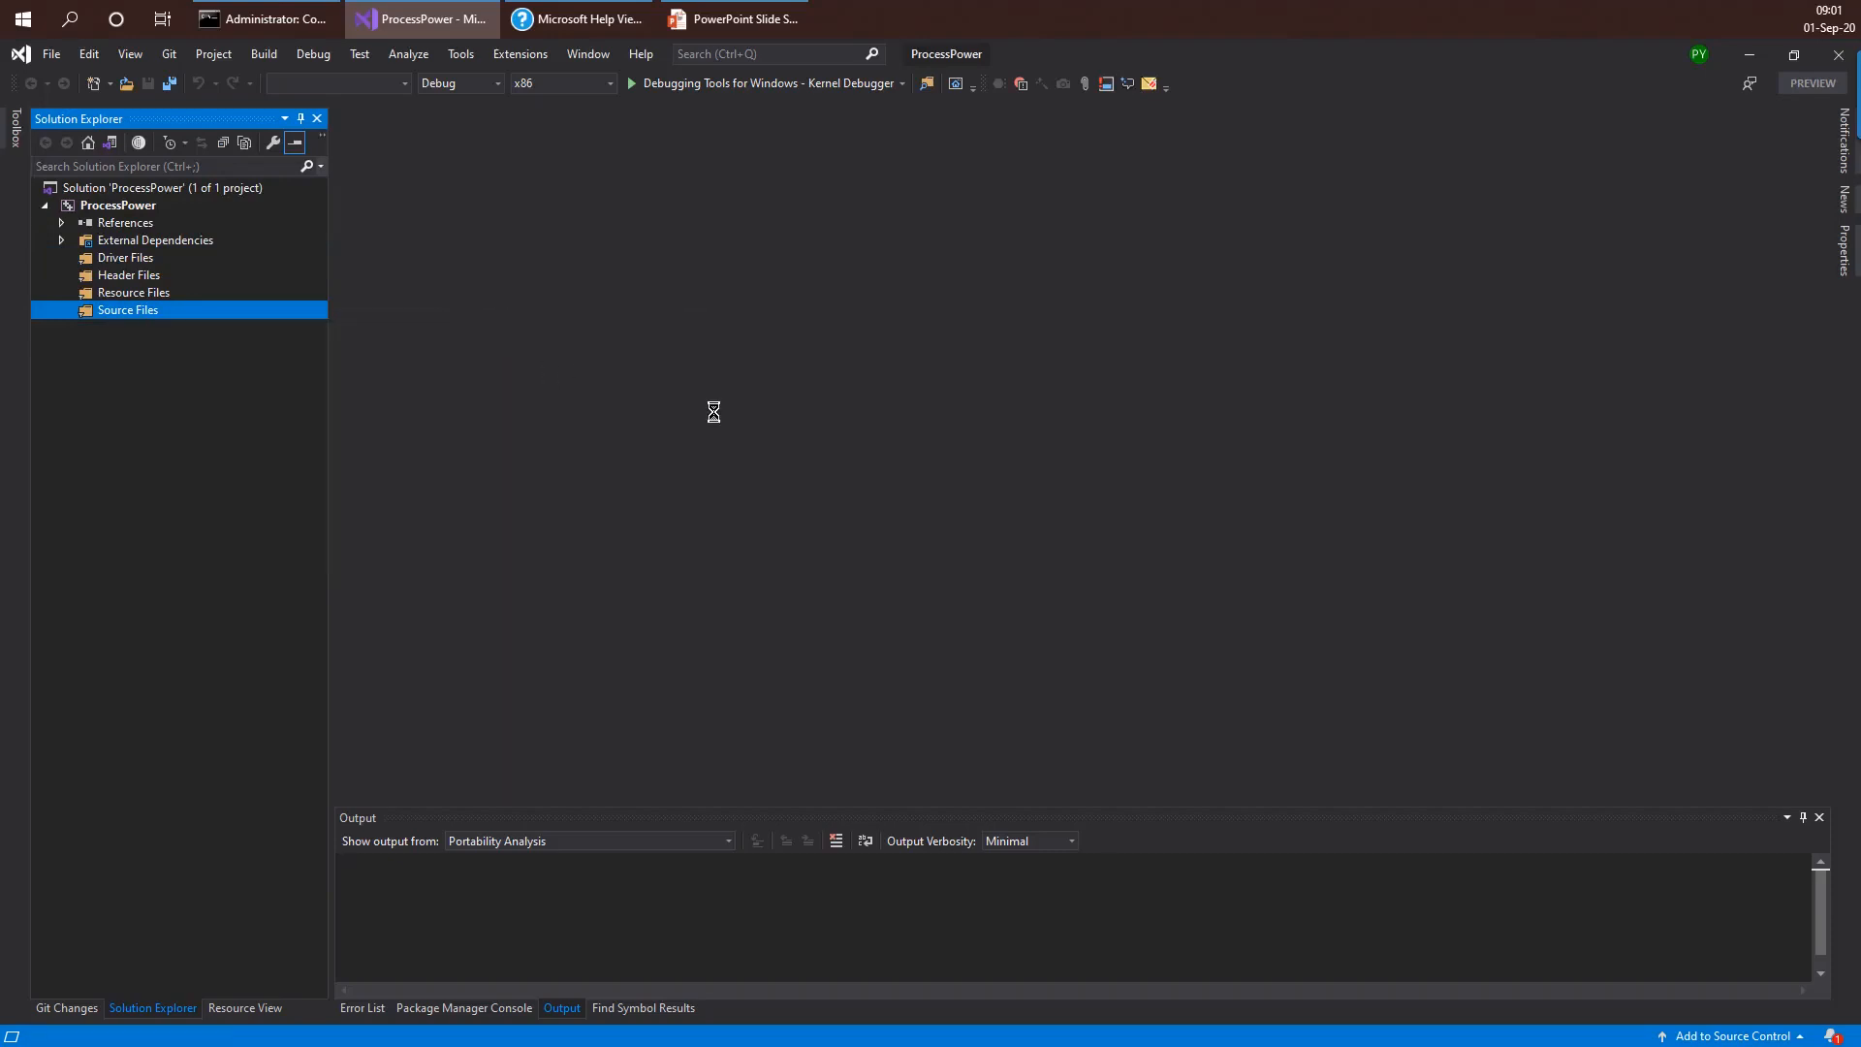
mouse_move(764, 454)
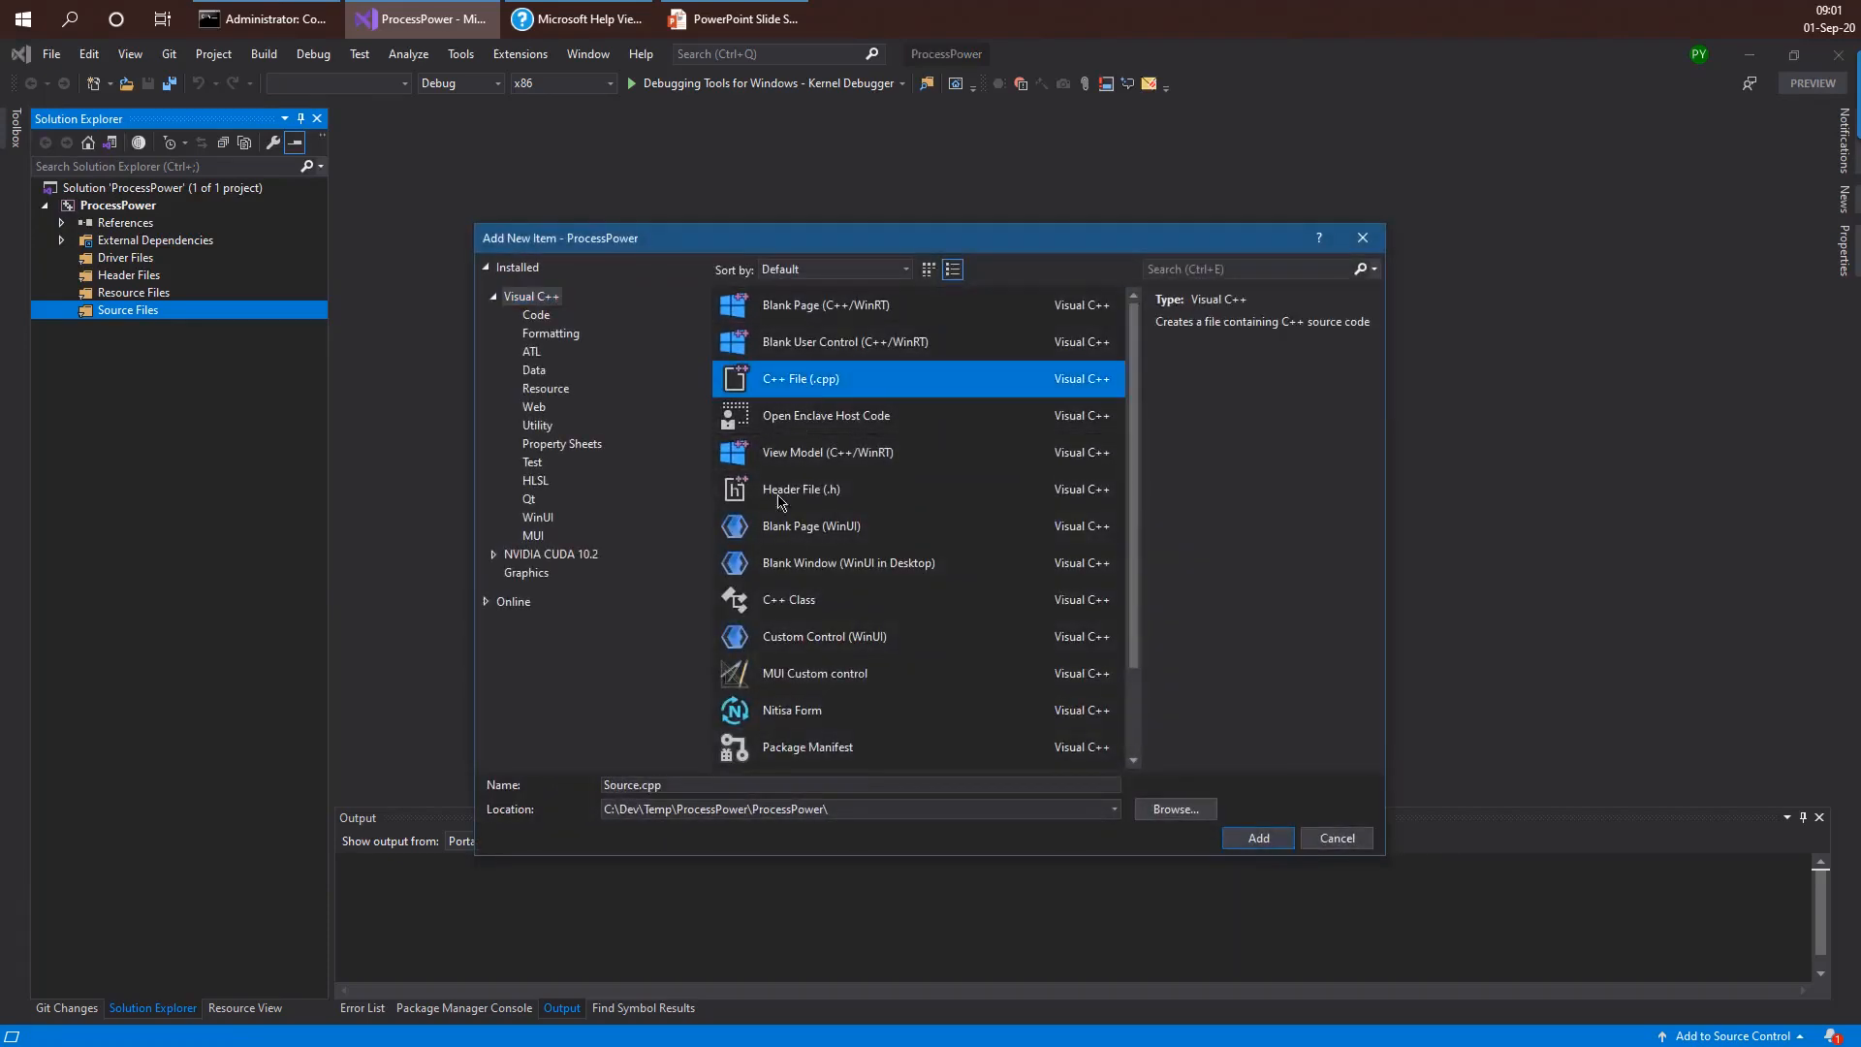
text(P)
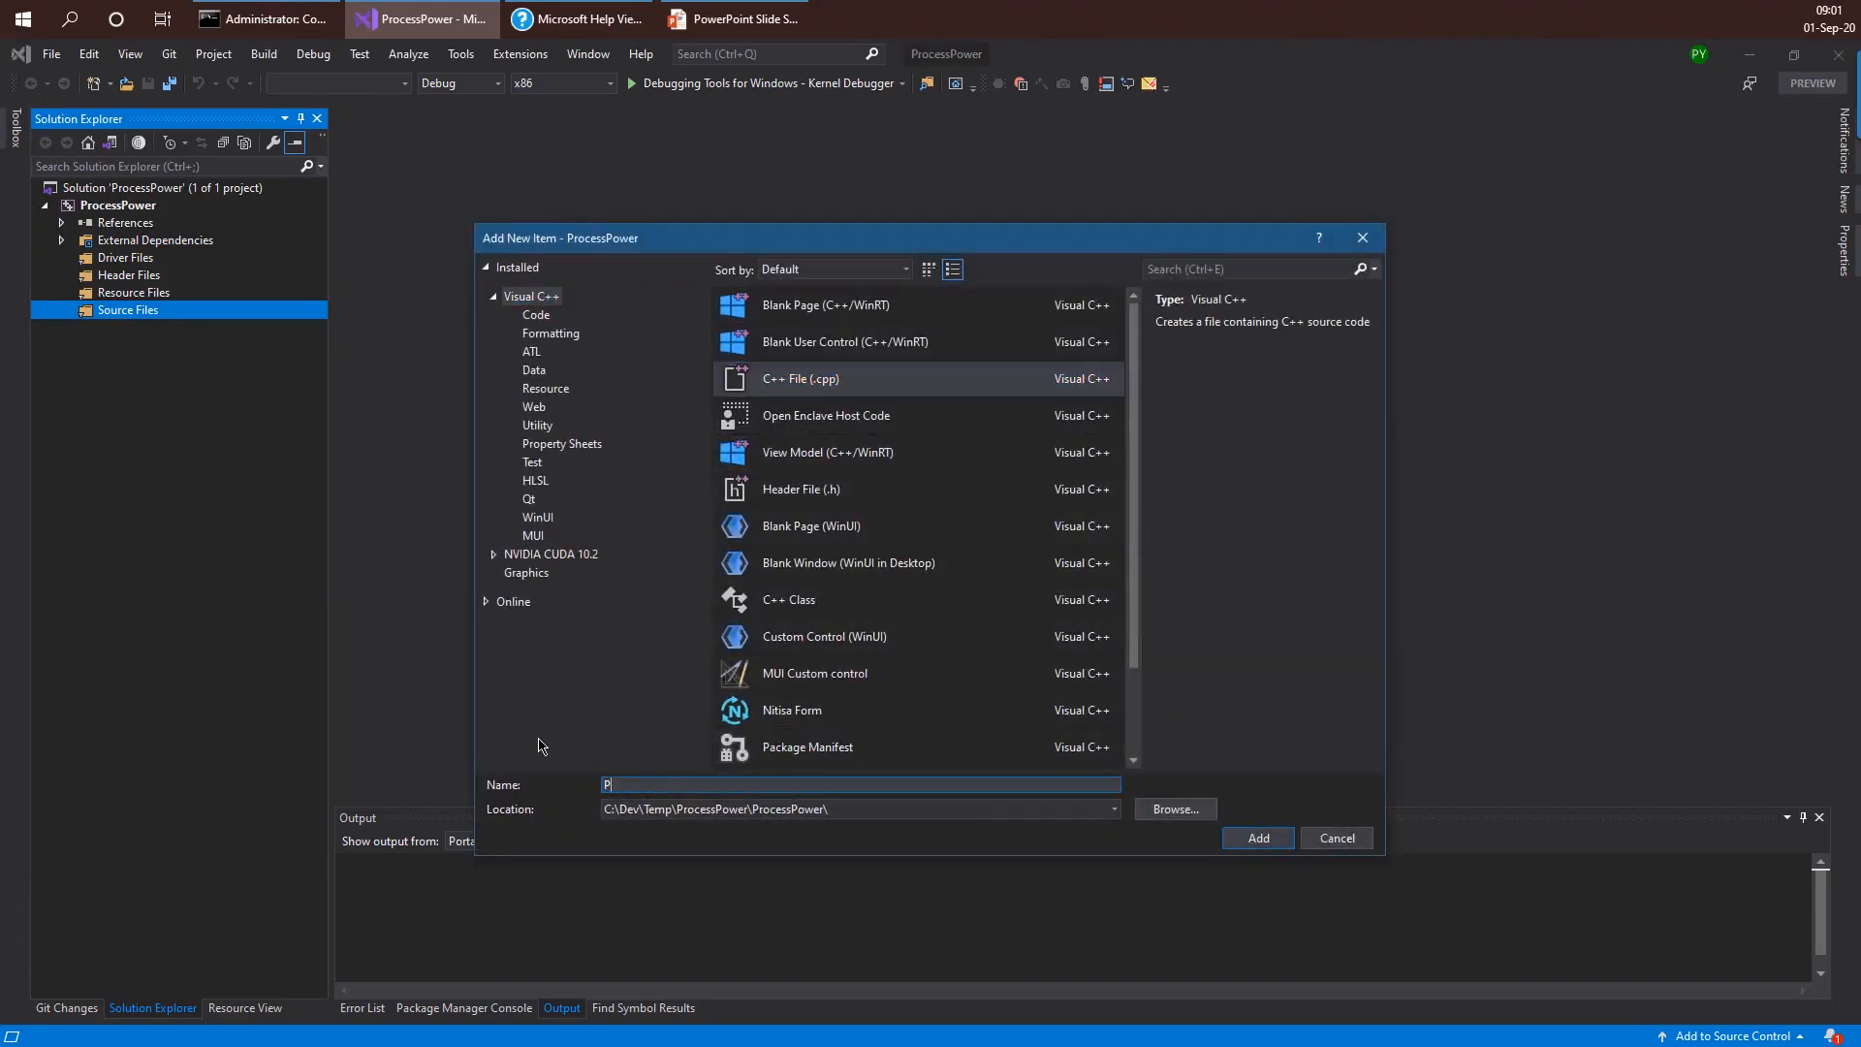
text(rocessPower)
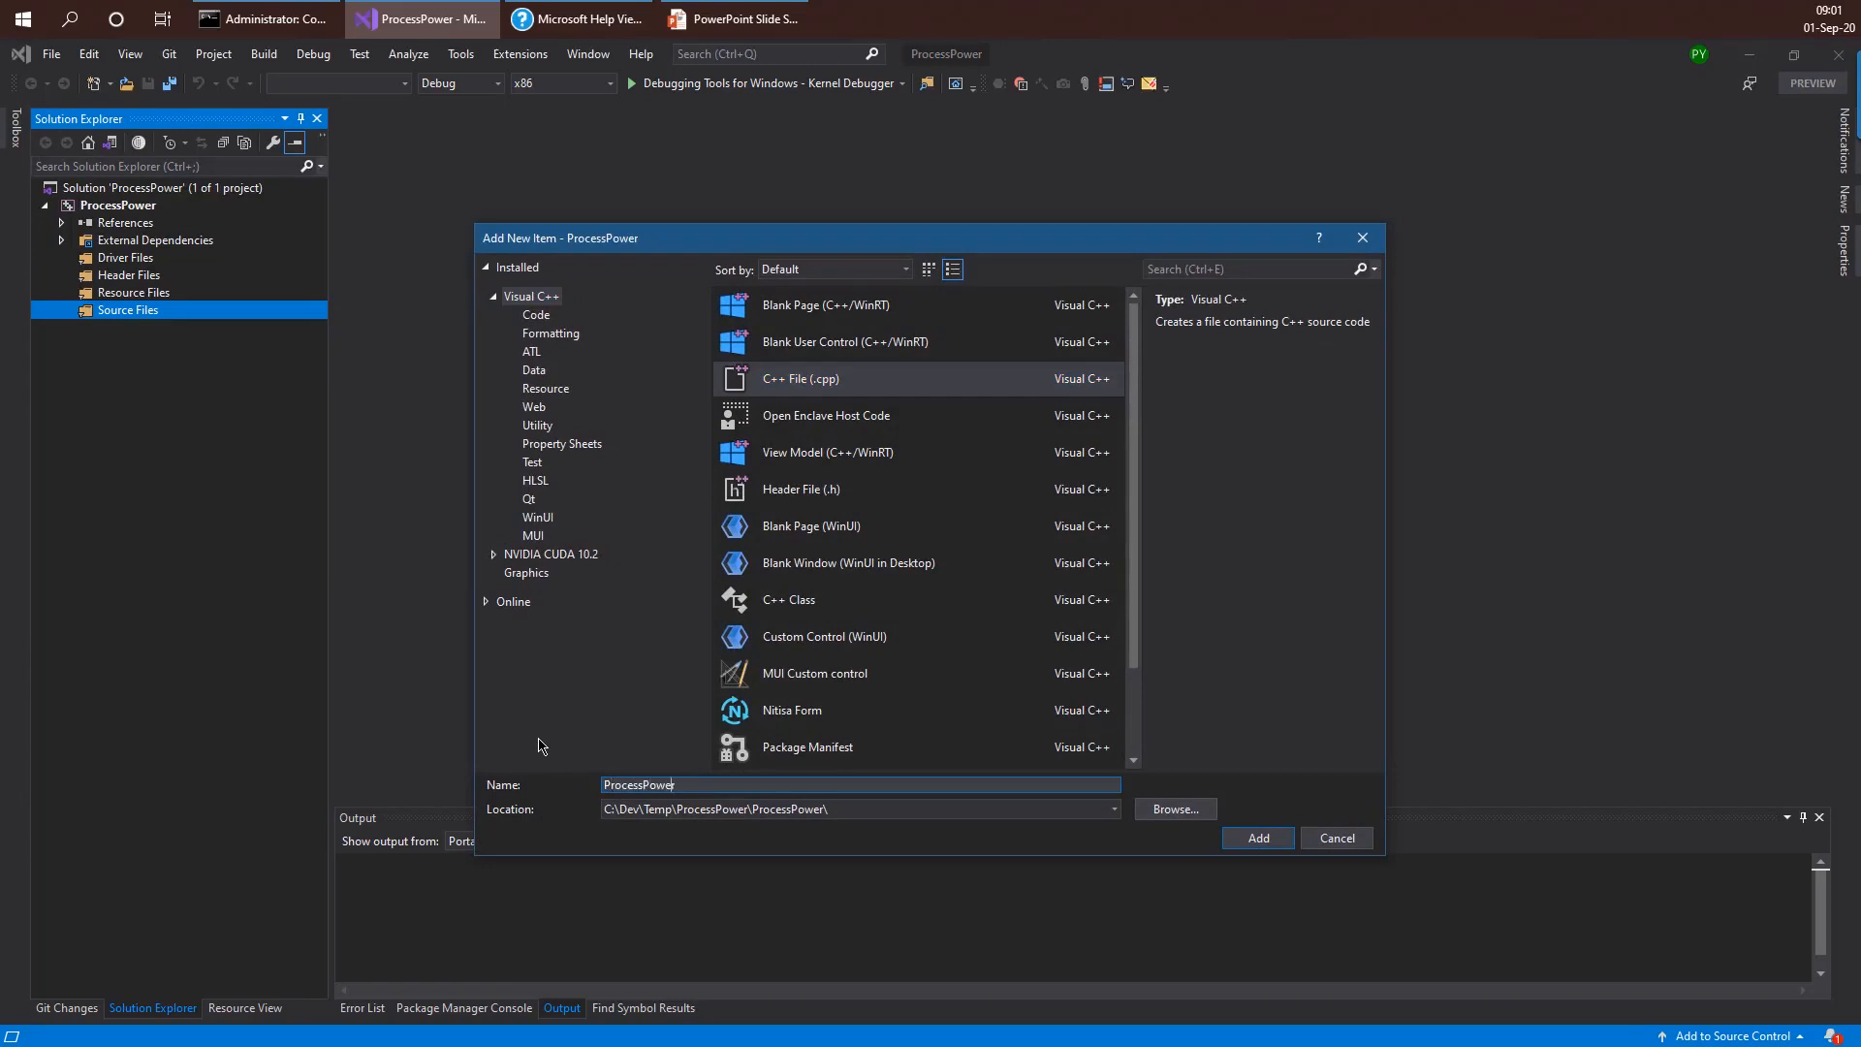
click(1259, 837)
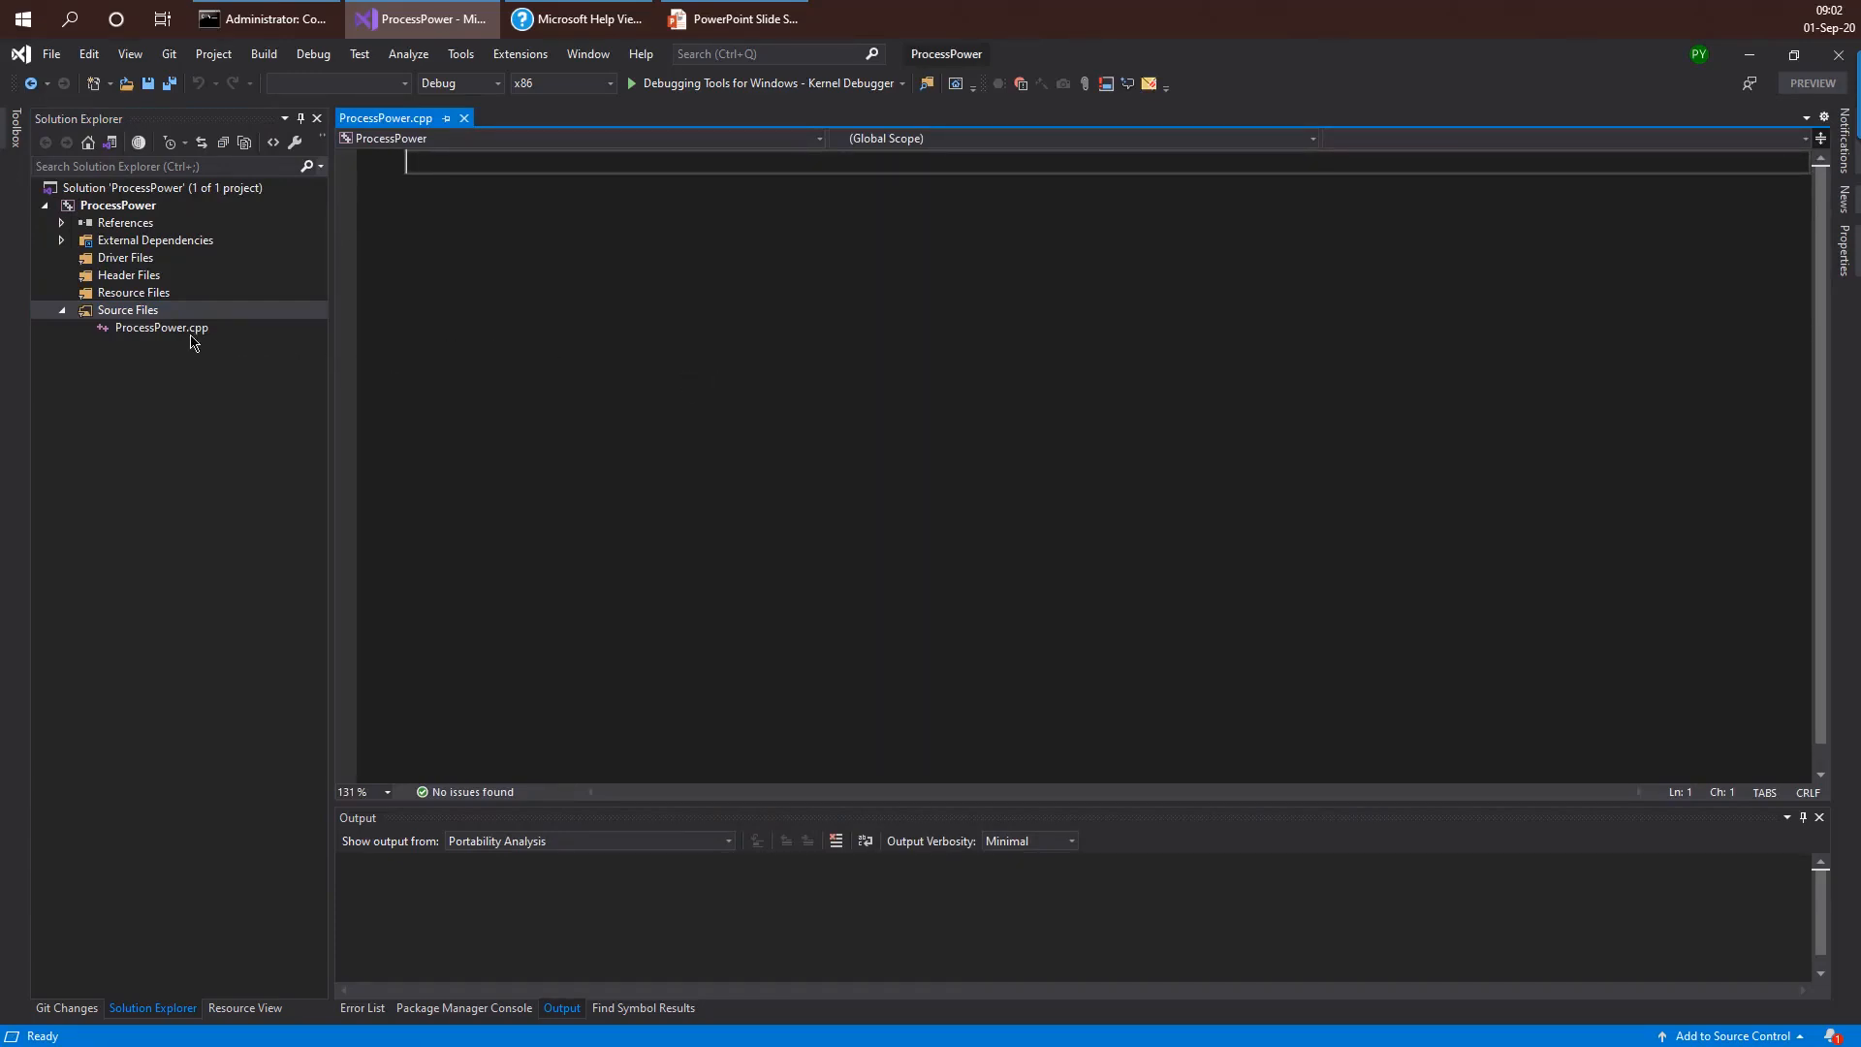
mouse_move(780, 393)
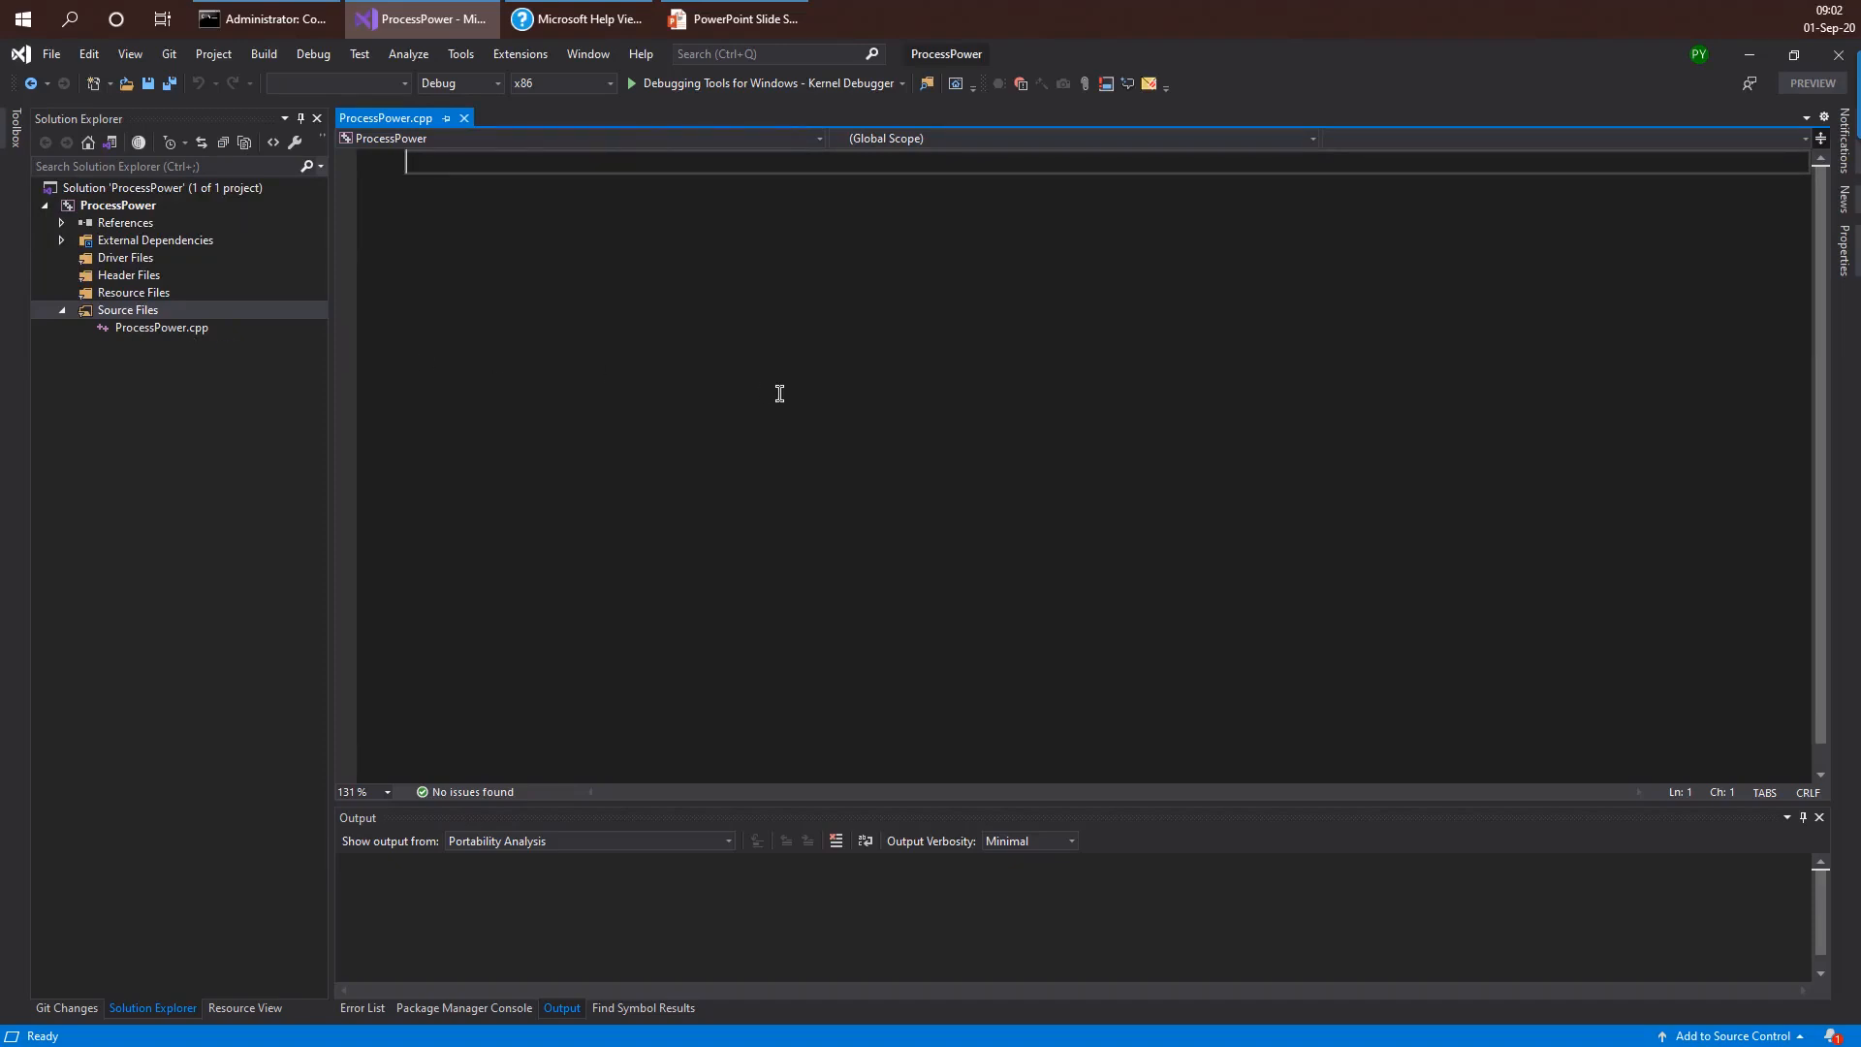
- Begin ProcessPower.cpp with #include <ntddk.h>, accepting the IntelliSense suggestion, then a new line
text(#include <n)
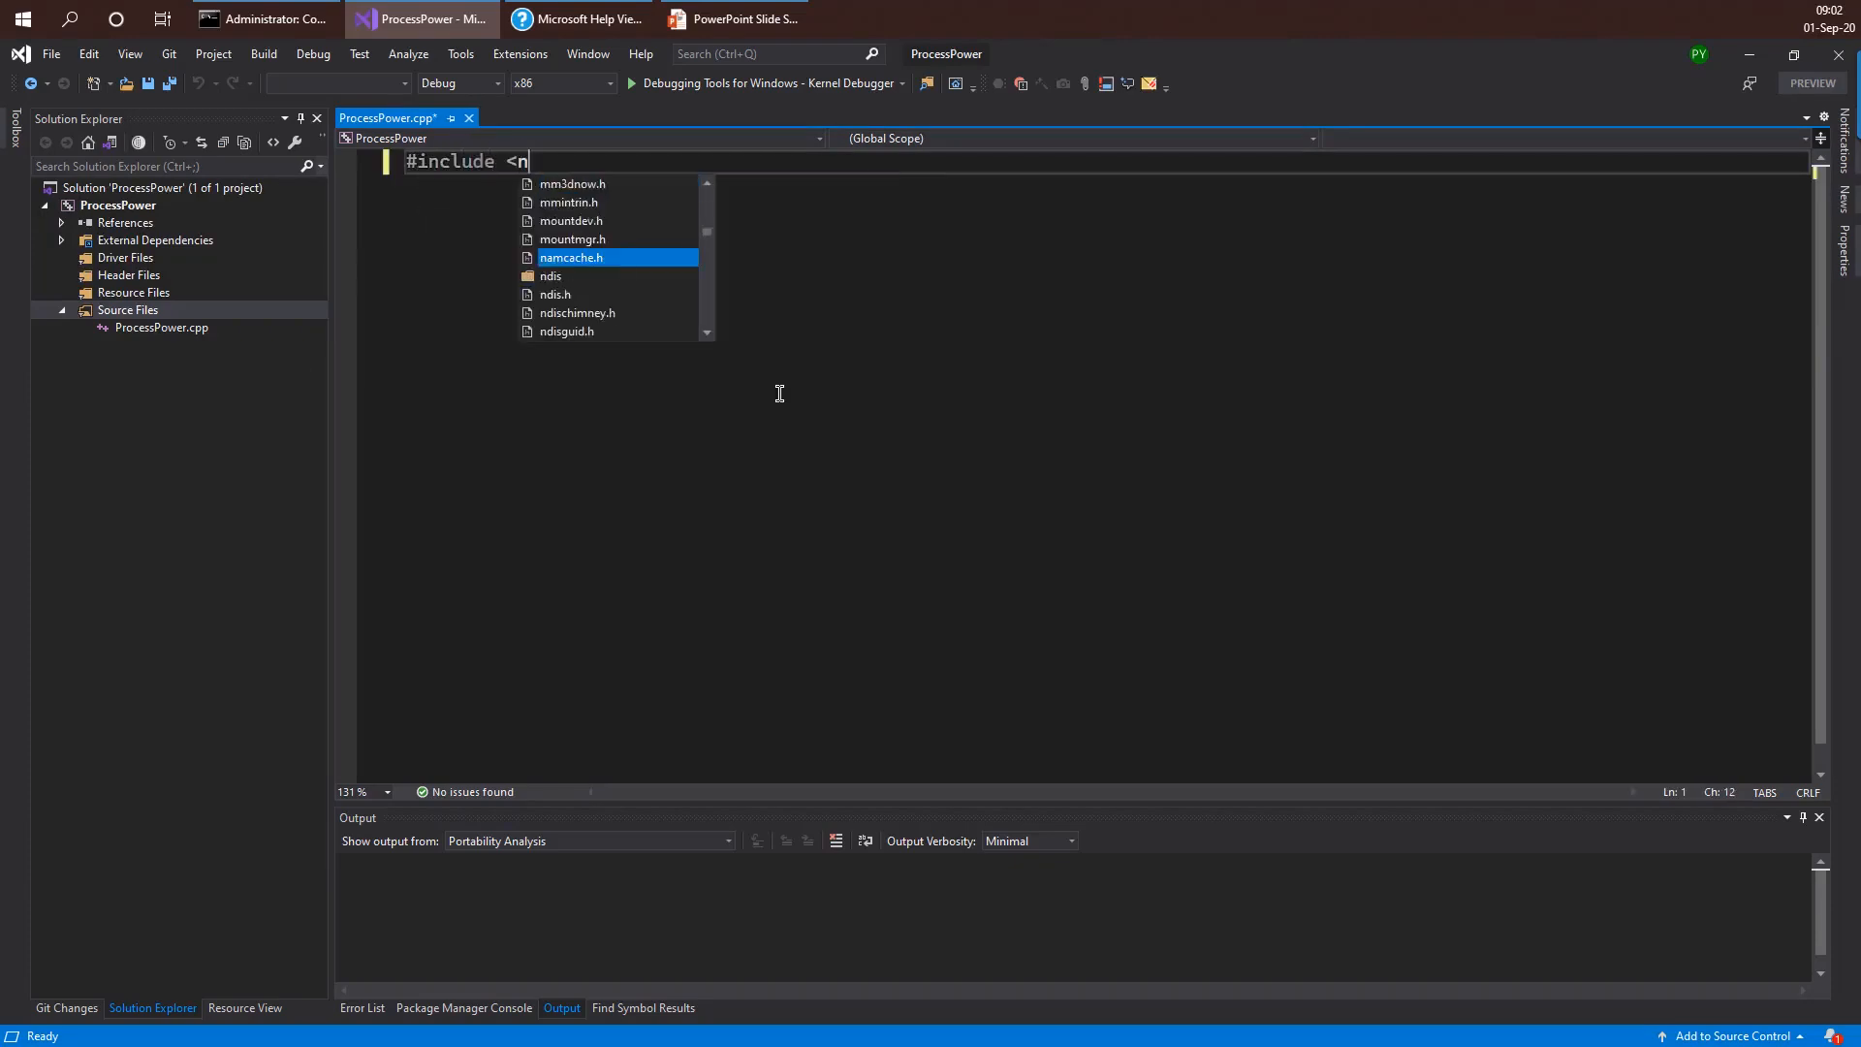
text(tddk.)
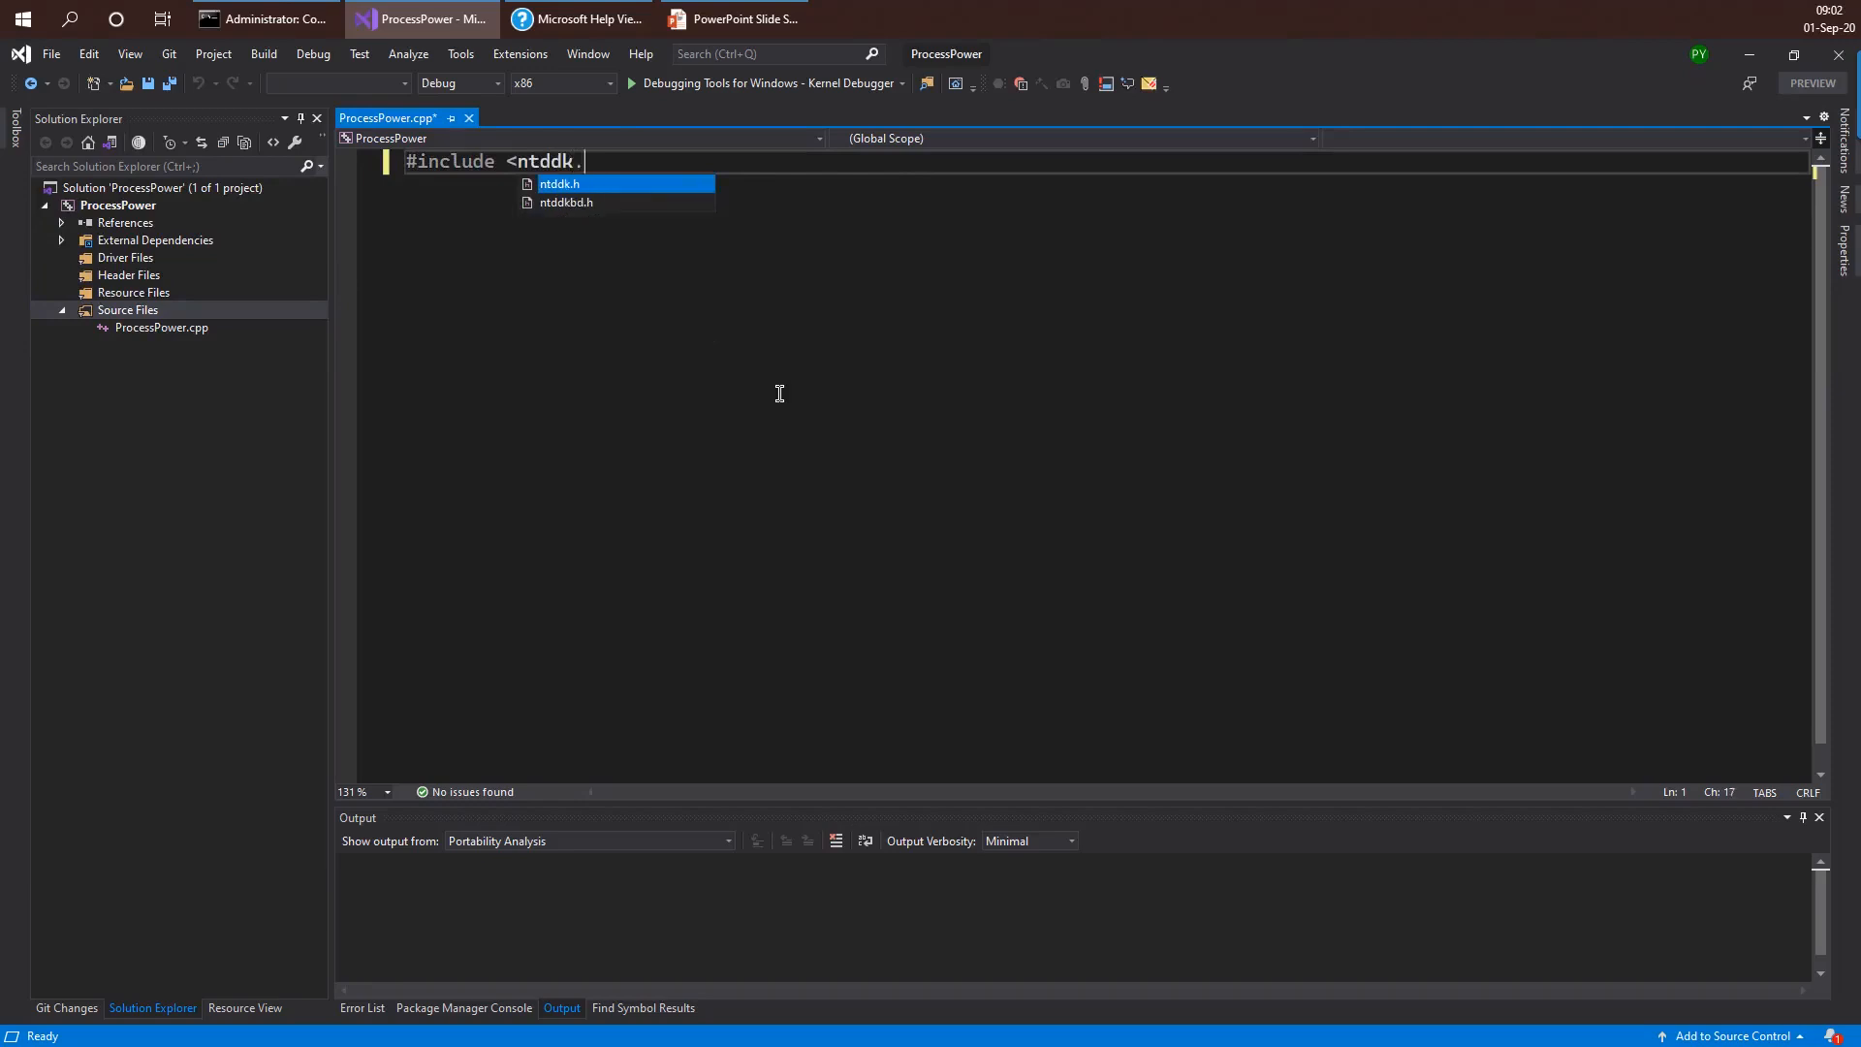
key(Enter)
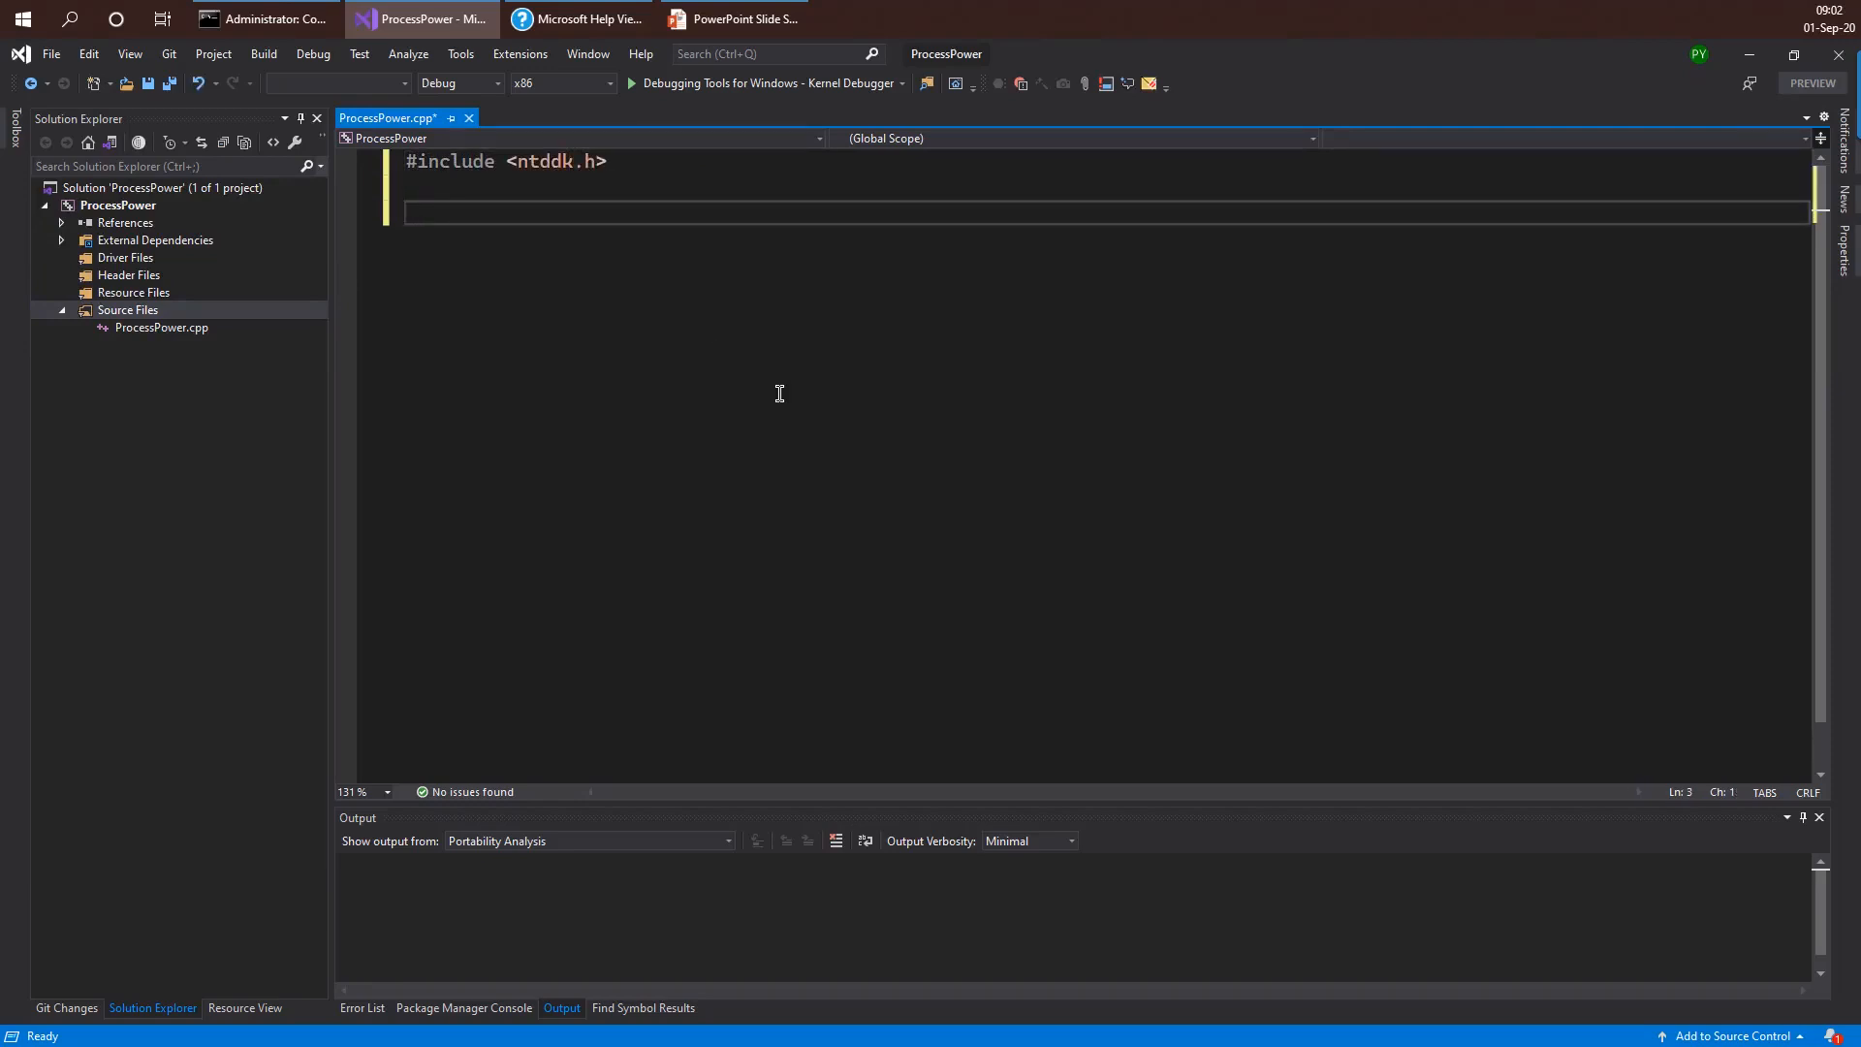